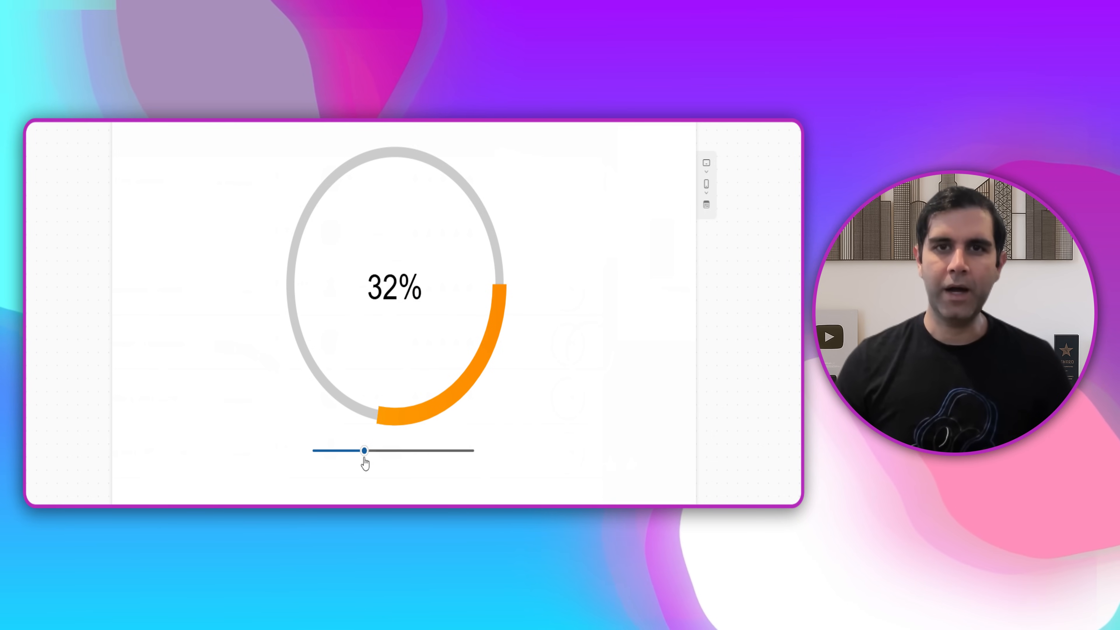
Slide the progress circle to 50% and browse the star rating values
{"action": "left_click_drag", "start_coordinate": [363, 450], "coordinate": [474, 451]}
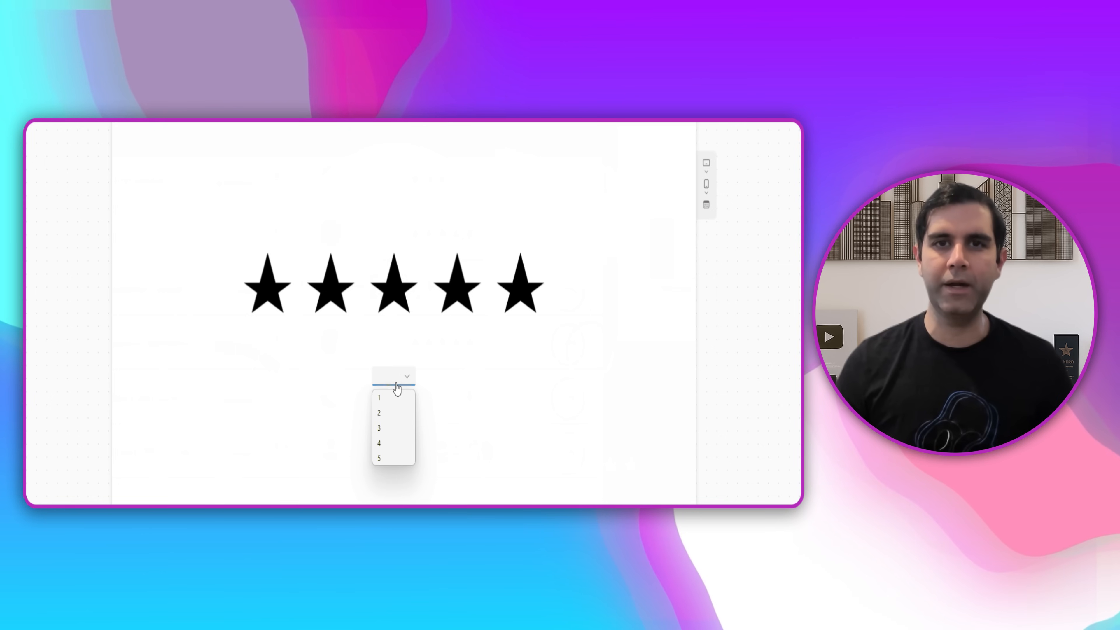
{"action": "left_click", "coordinate": [379, 427]}
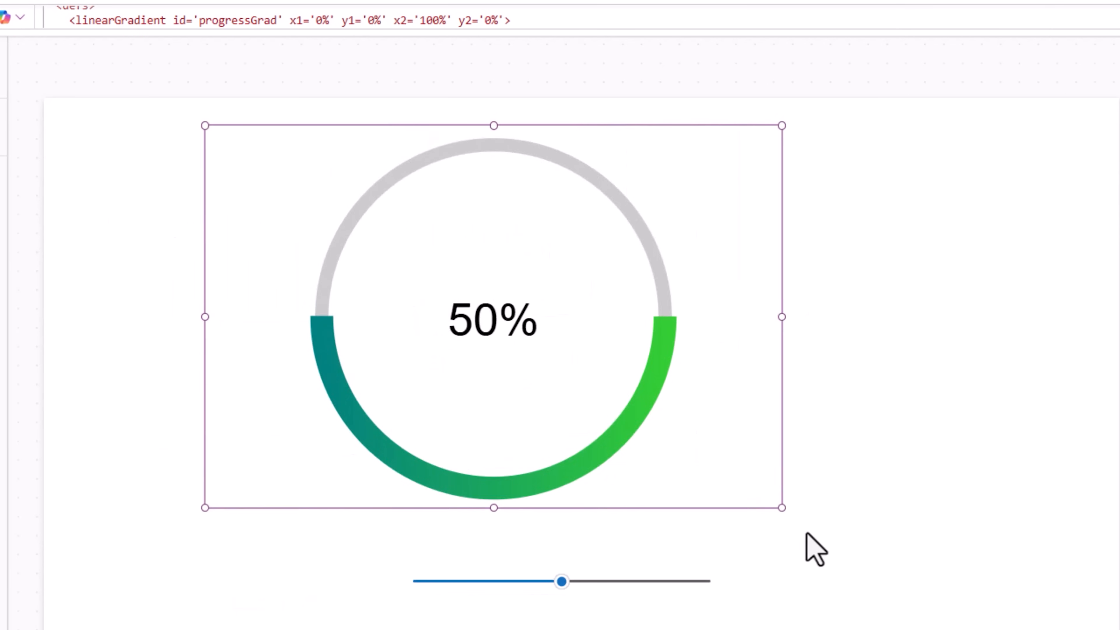
Adjust the progress circle slider before switching to the SVG Samples screen
{"action": "left_click_drag", "start_coordinate": [780, 508], "coordinate": [919, 555]}
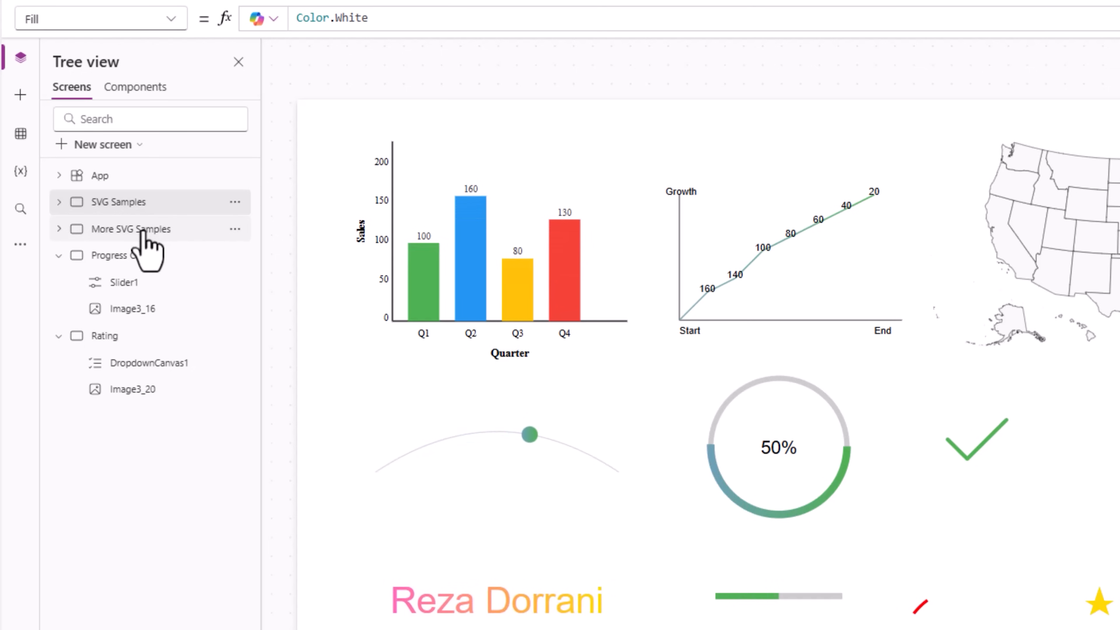
Show the Progress Circle screen and move Slider1 down and up to reshape the arc
{"action": "left_click", "coordinate": [130, 229]}
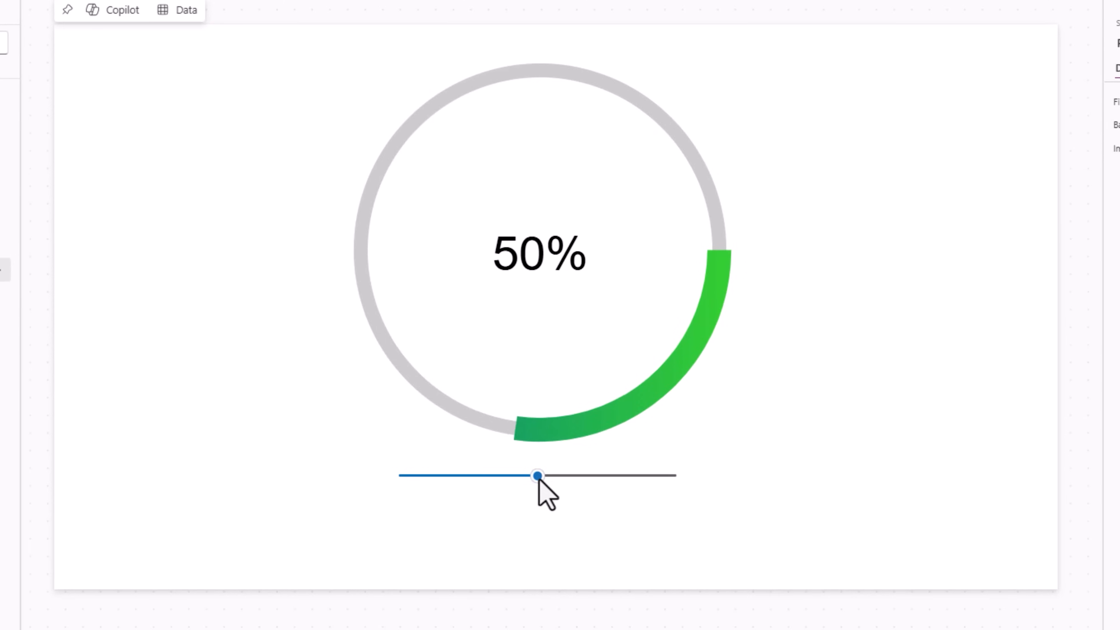
{"action": "left_click_drag", "start_coordinate": [537, 476], "coordinate": [489, 475]}
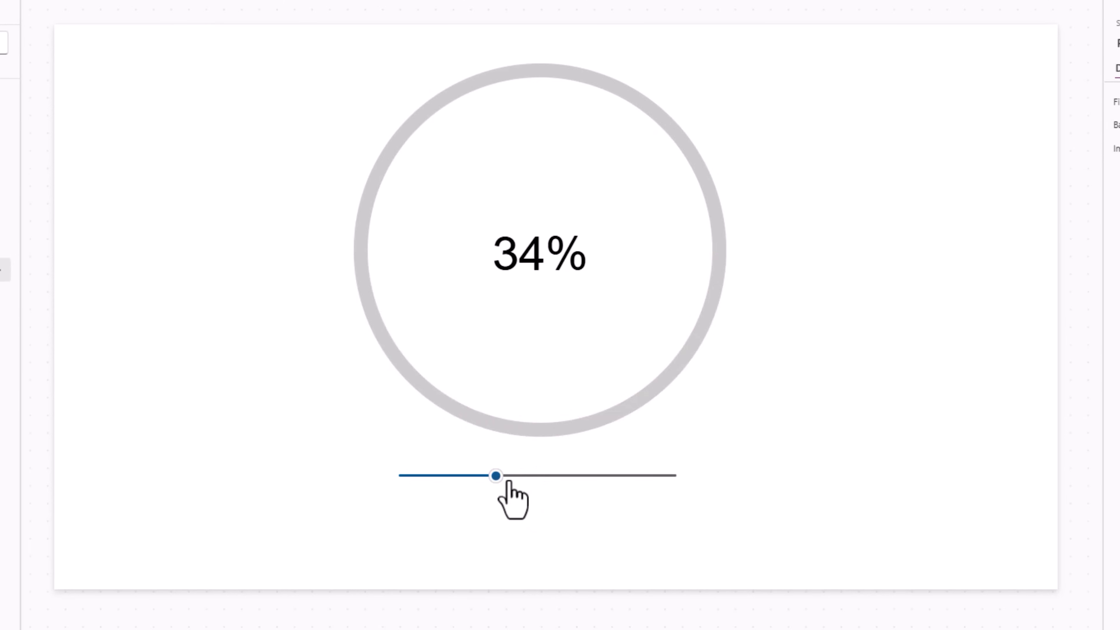
{"action": "left_click_drag", "start_coordinate": [496, 476], "coordinate": [557, 476]}
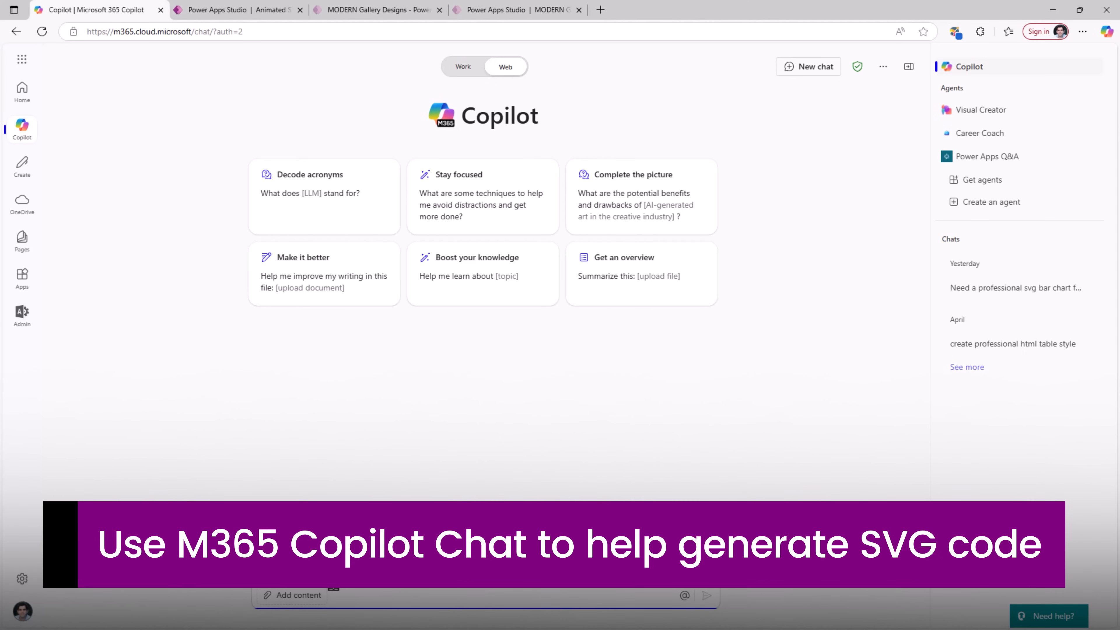
Ask Copilot for animated 'Hello World' SVG code and copy the generated code block
{"action": "type", "text": "Generate SVG code for a simple 'Hello World' text with animations. The text should start hidden, then fade in and slide from left to right. After appearing, it should scale slightly and change color smoothly"}
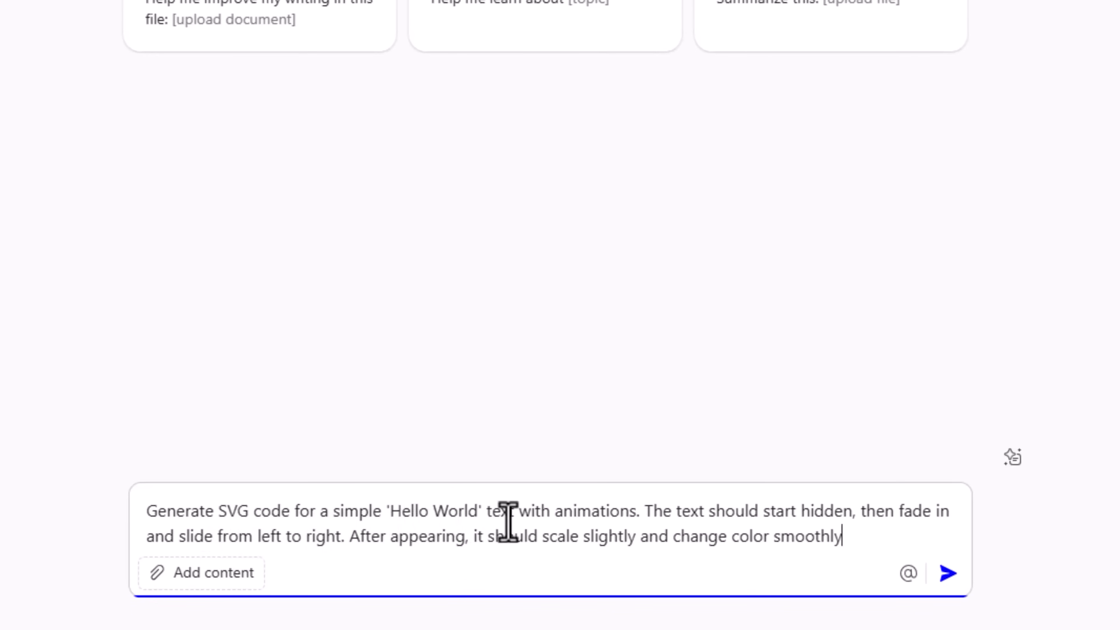
{"action": "mouse_move", "coordinate": [622, 517]}
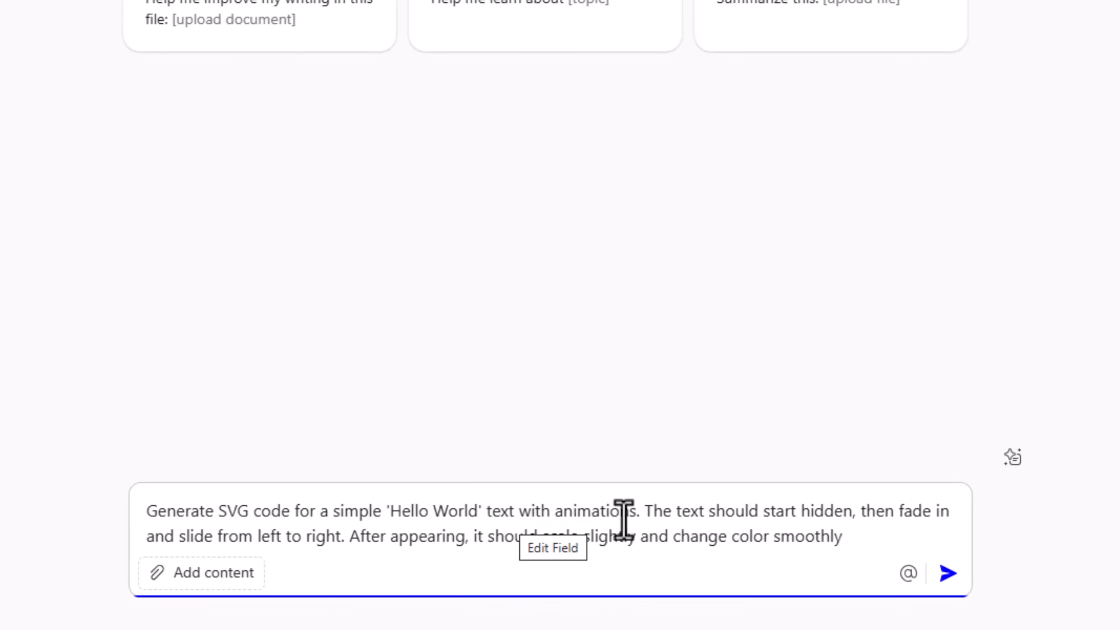
{"action": "mouse_move", "coordinate": [815, 515]}
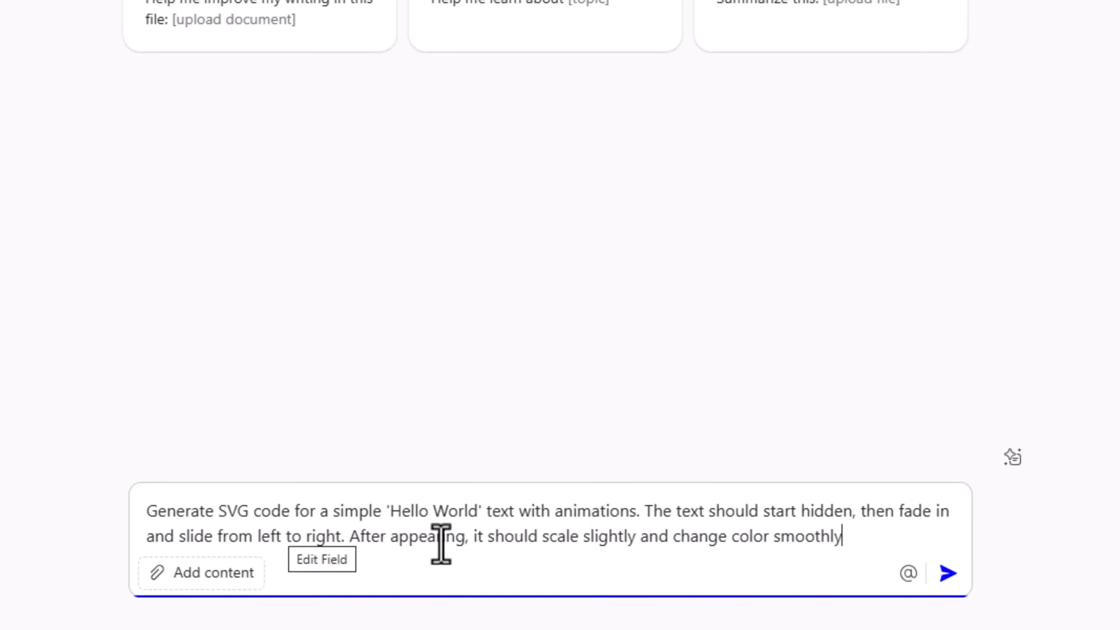
{"action": "mouse_move", "coordinate": [605, 545]}
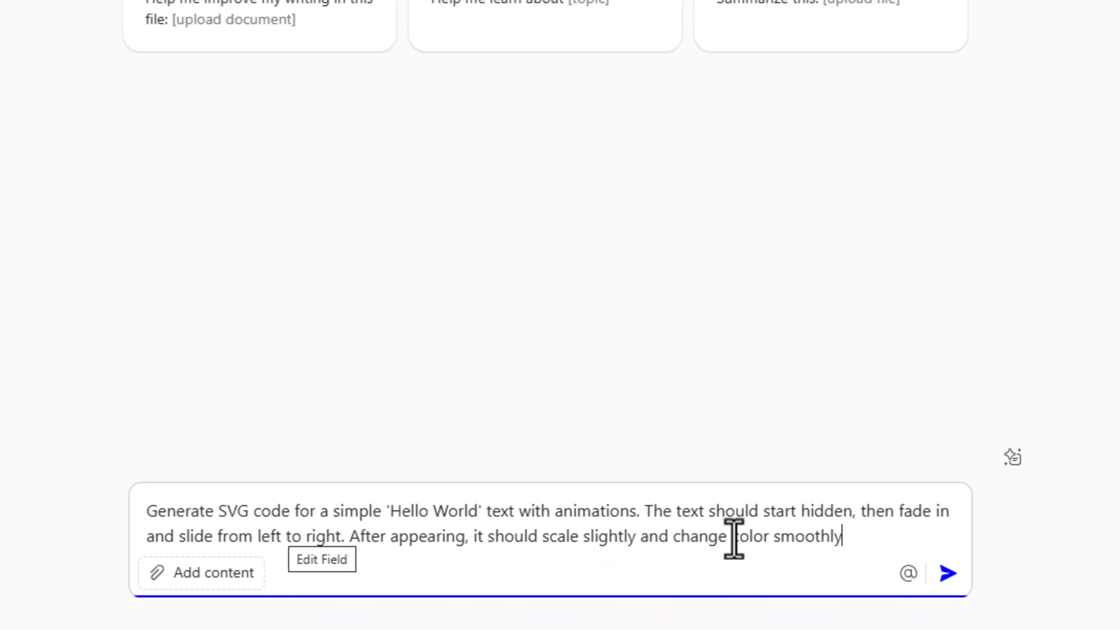
{"action": "mouse_move", "coordinate": [948, 577]}
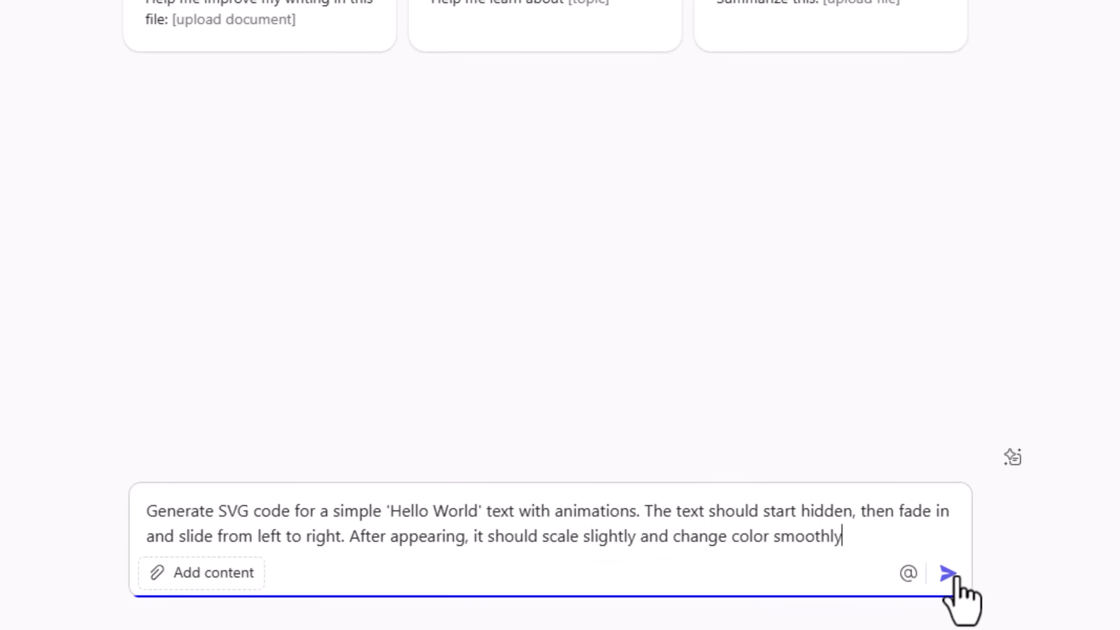
{"action": "left_click", "coordinate": [947, 575]}
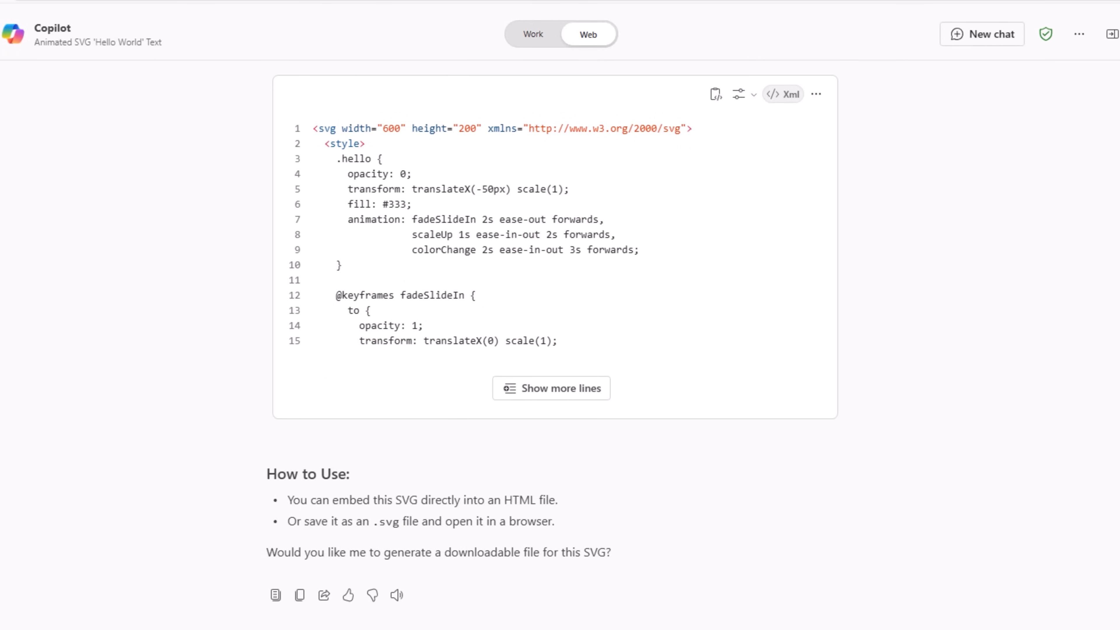
{"action": "mouse_move", "coordinate": [290, 115]}
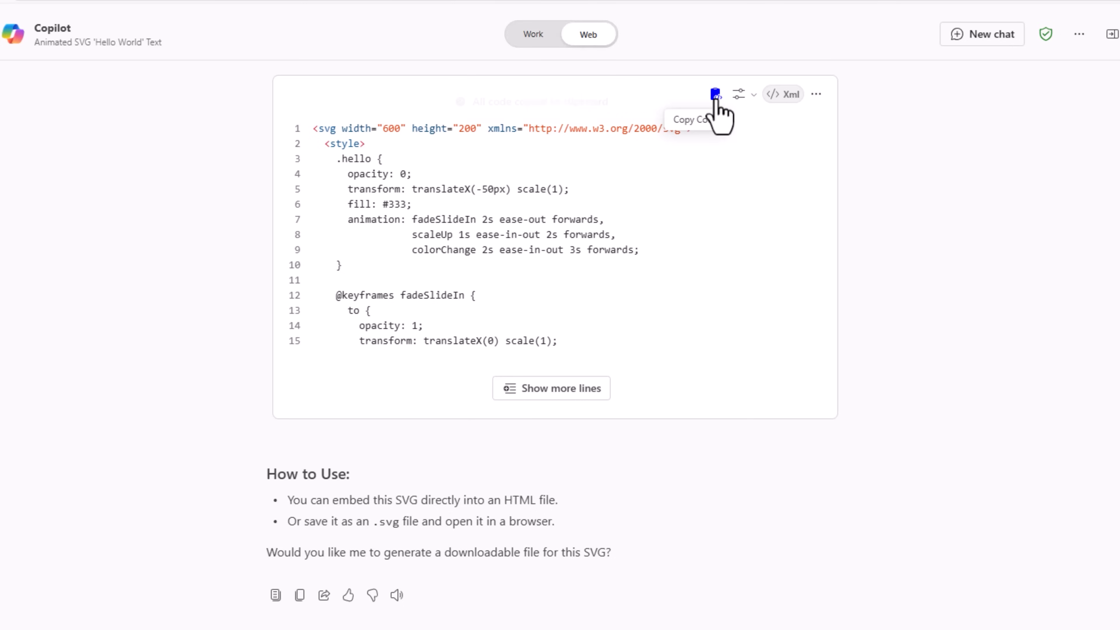
{"action": "left_click", "coordinate": [715, 95]}
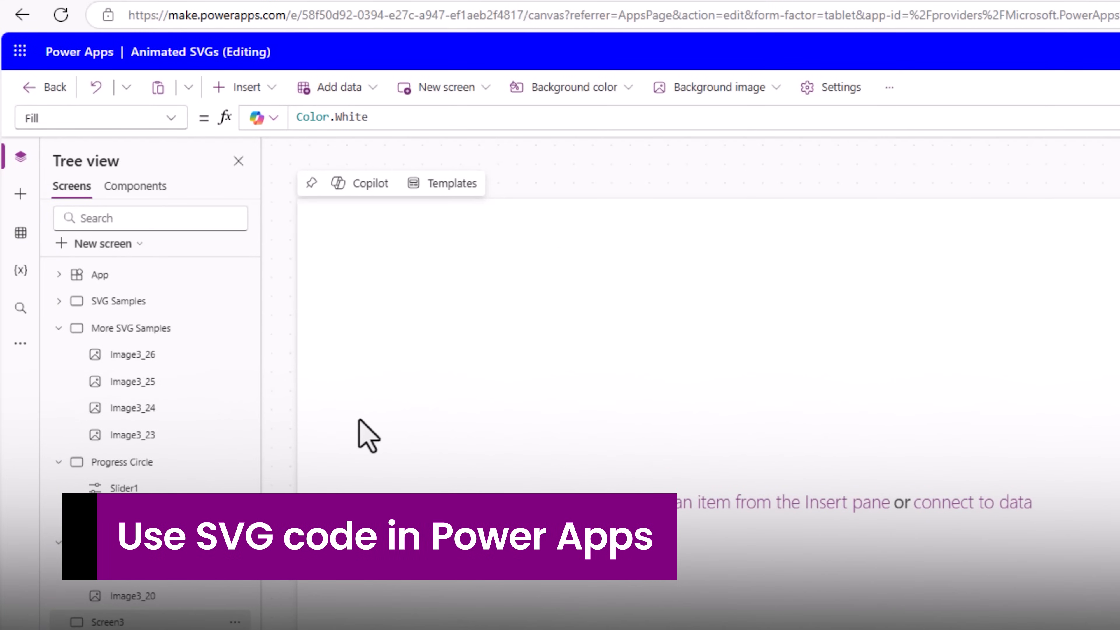
Search the Insert pane for Image and add an image control to Screen3
{"action": "left_click", "coordinate": [19, 194]}
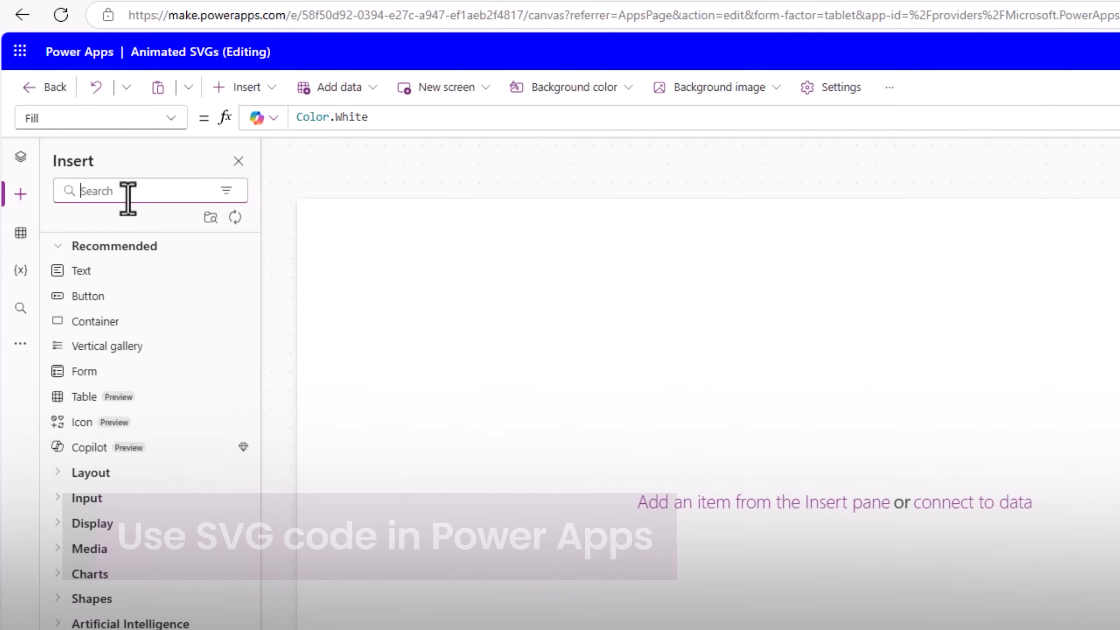
{"action": "type", "text": "SVG"}
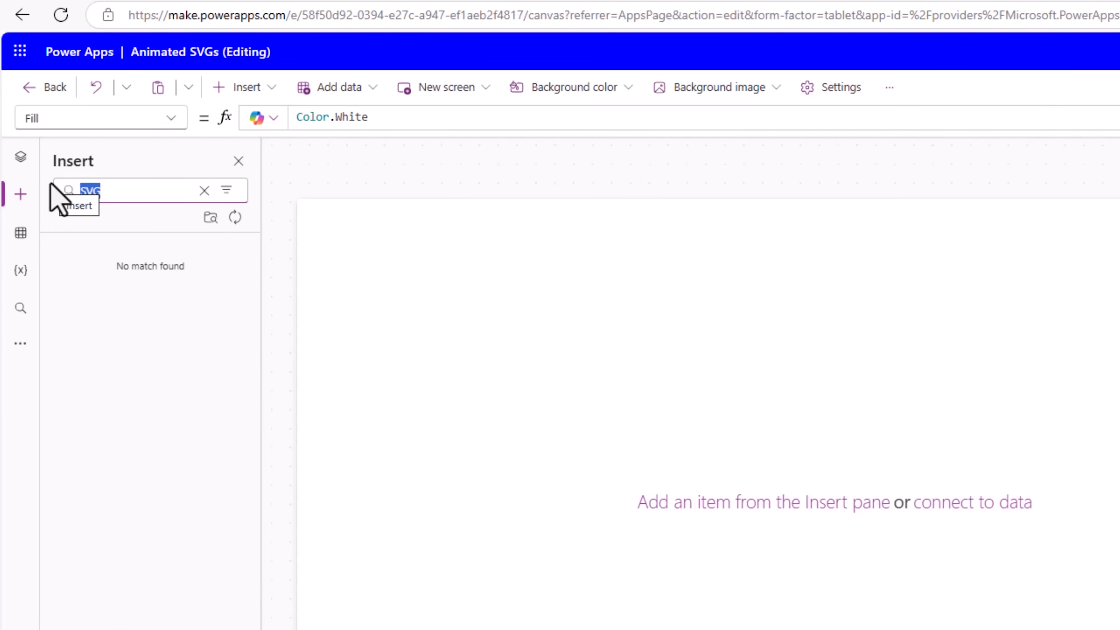
{"action": "type", "text": "Image"}
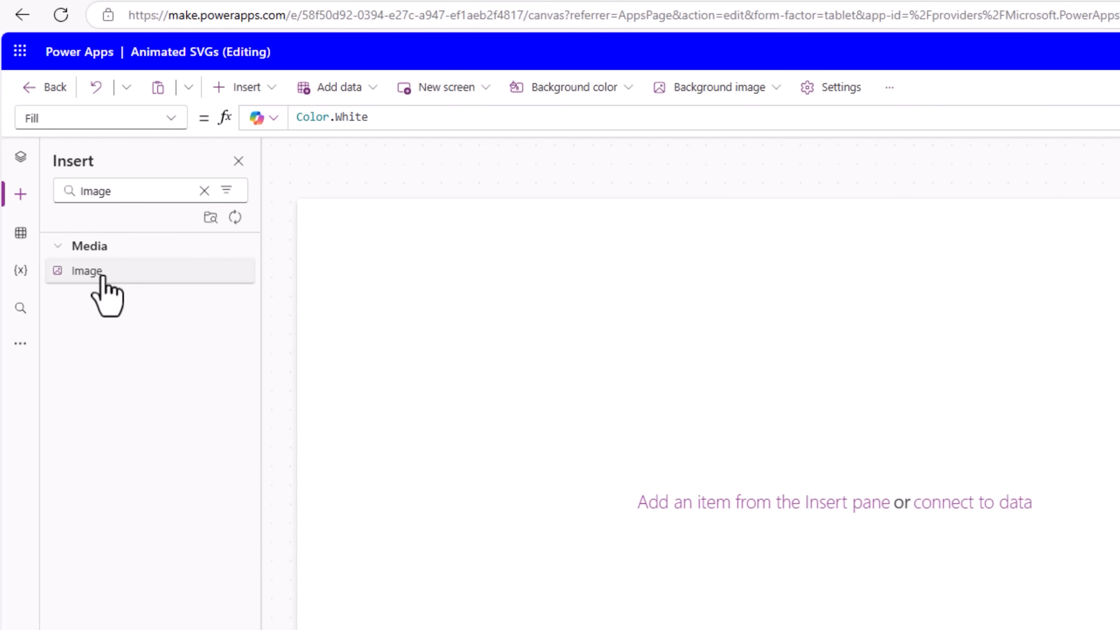
{"action": "left_click", "coordinate": [86, 270]}
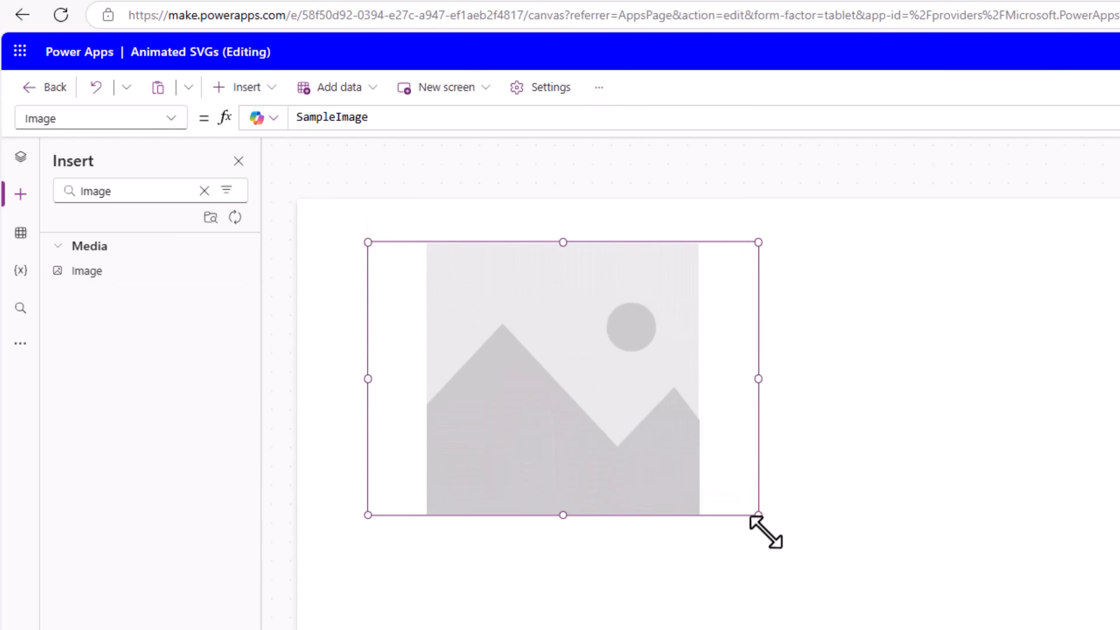
Start editing the image formula and copy the SVG code from Copilot
{"action": "left_click", "coordinate": [20, 158]}
{"action": "type", "text": "\"data:image/svg+xml;utf8,\""}
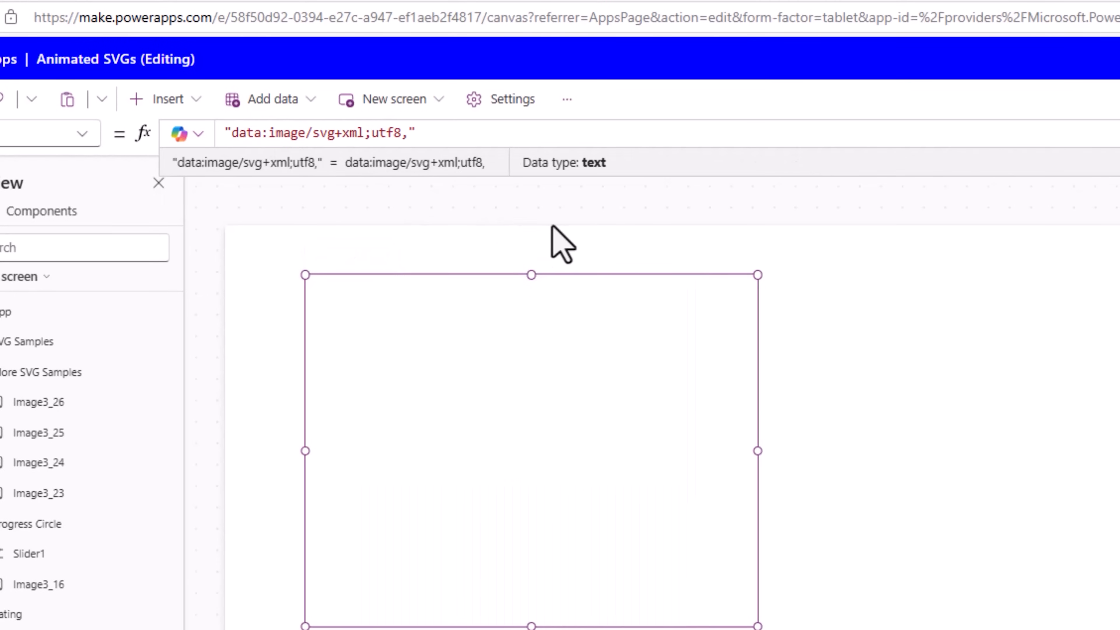
{"action": "left_click", "coordinate": [411, 133]}
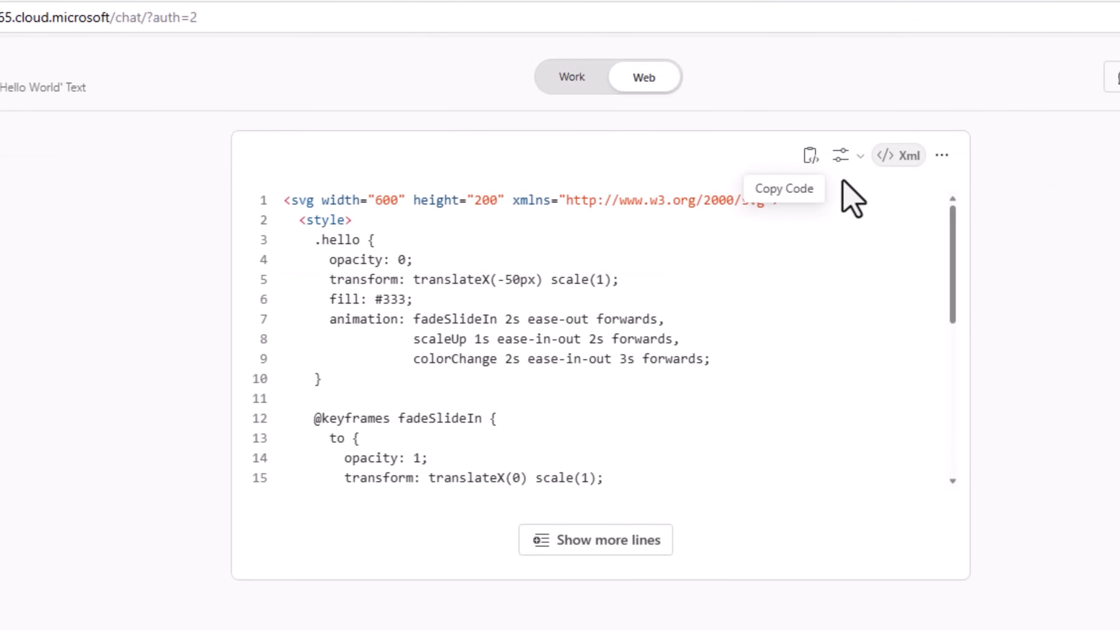
{"action": "left_click", "coordinate": [809, 155]}
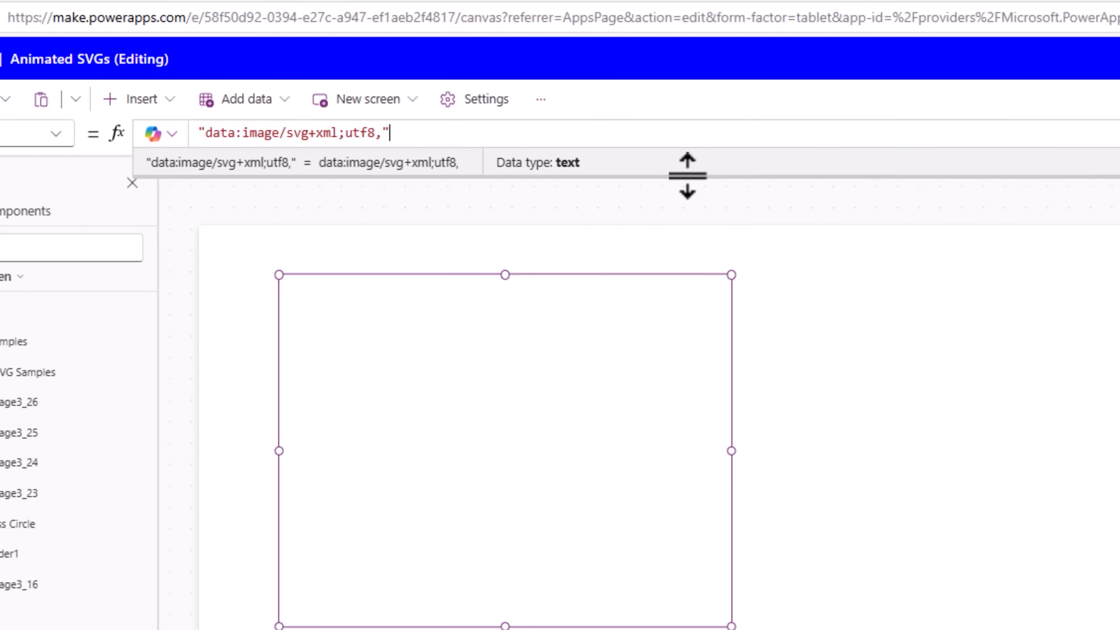
{"action": "mouse_move", "coordinate": [695, 184]}
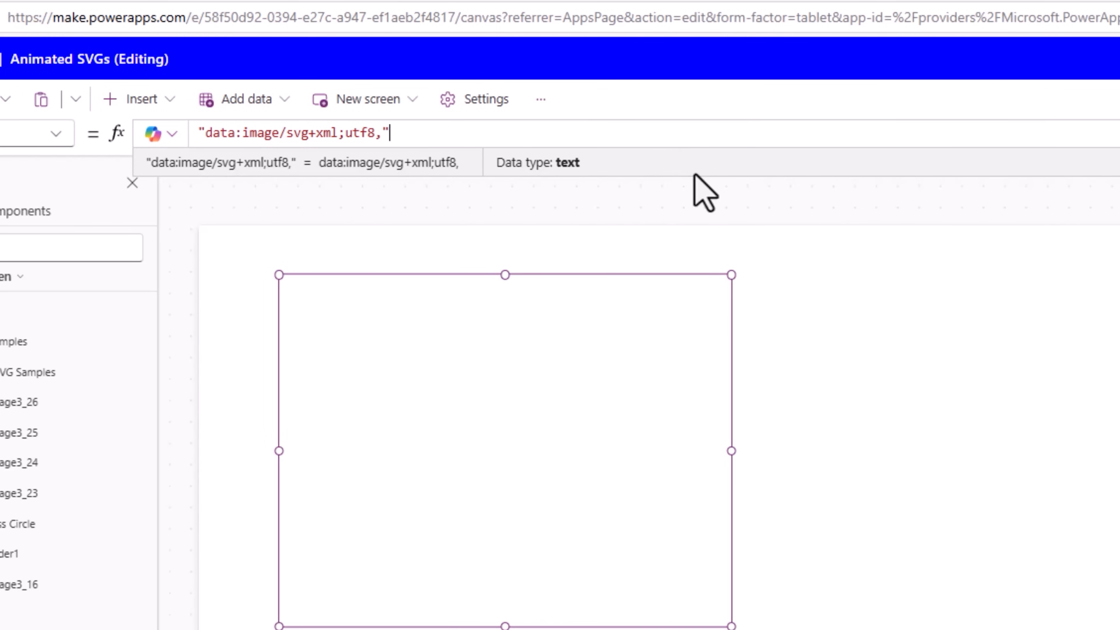
Append & EncodeUrl("") after the "data:image/svg+xml;utf8," prefix in the formula
{"action": "type", "text": "&"}
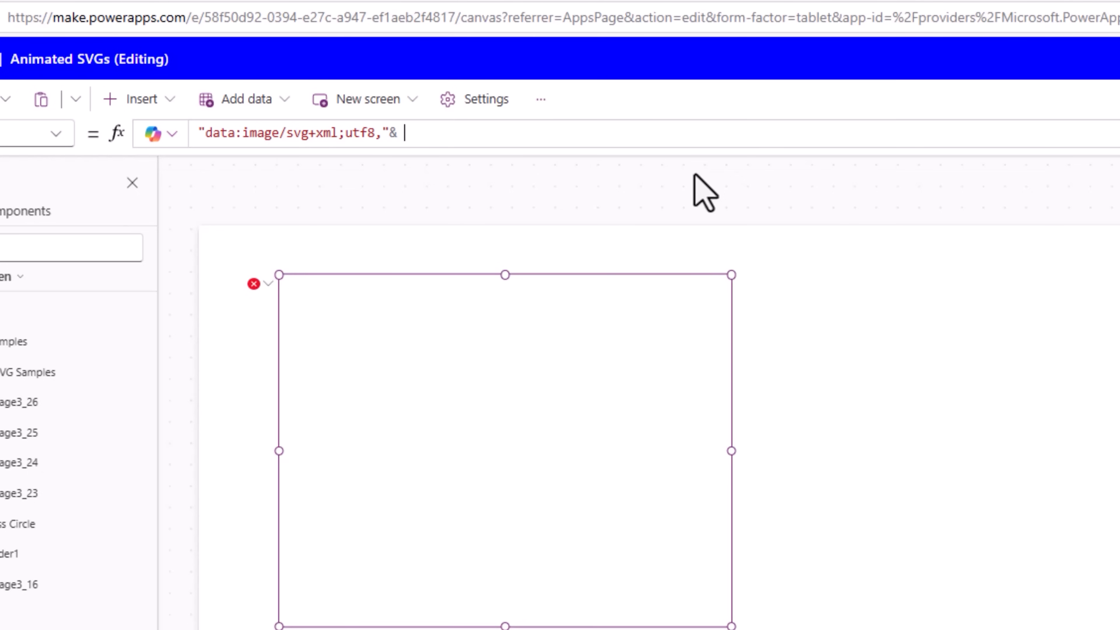
{"action": "mouse_move", "coordinate": [669, 178]}
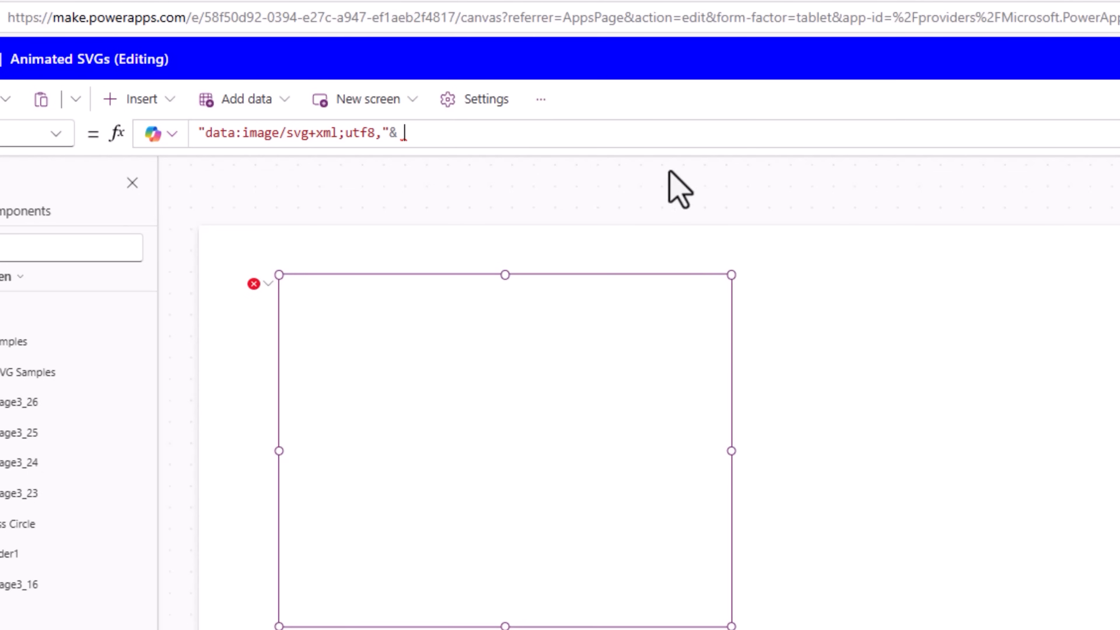
{"action": "type", "text": "Enco"}
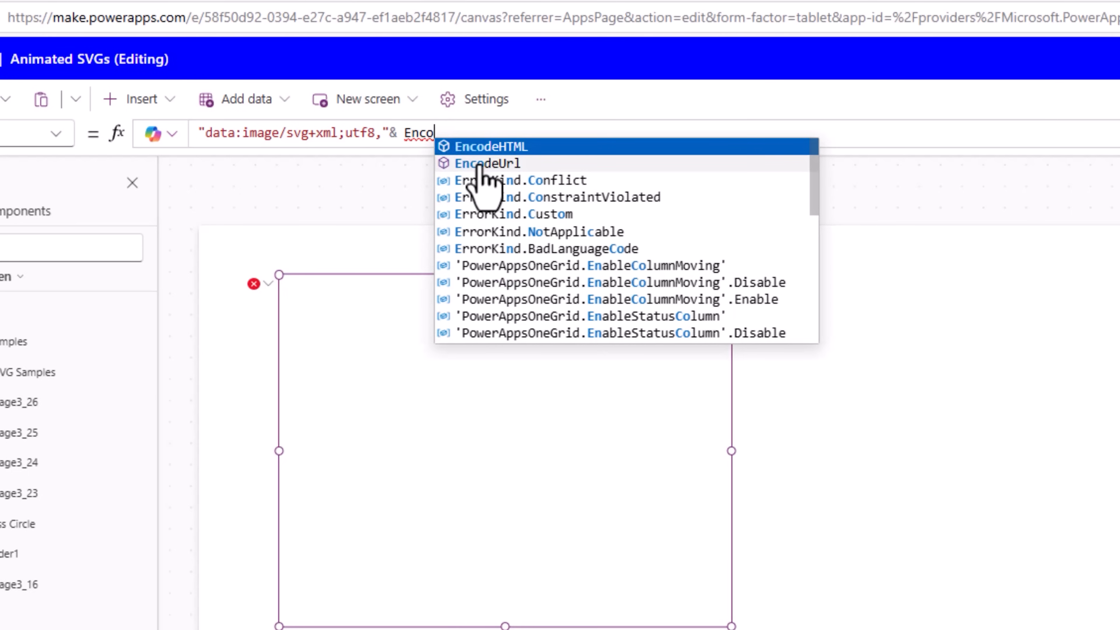
{"action": "left_click", "coordinate": [487, 164]}
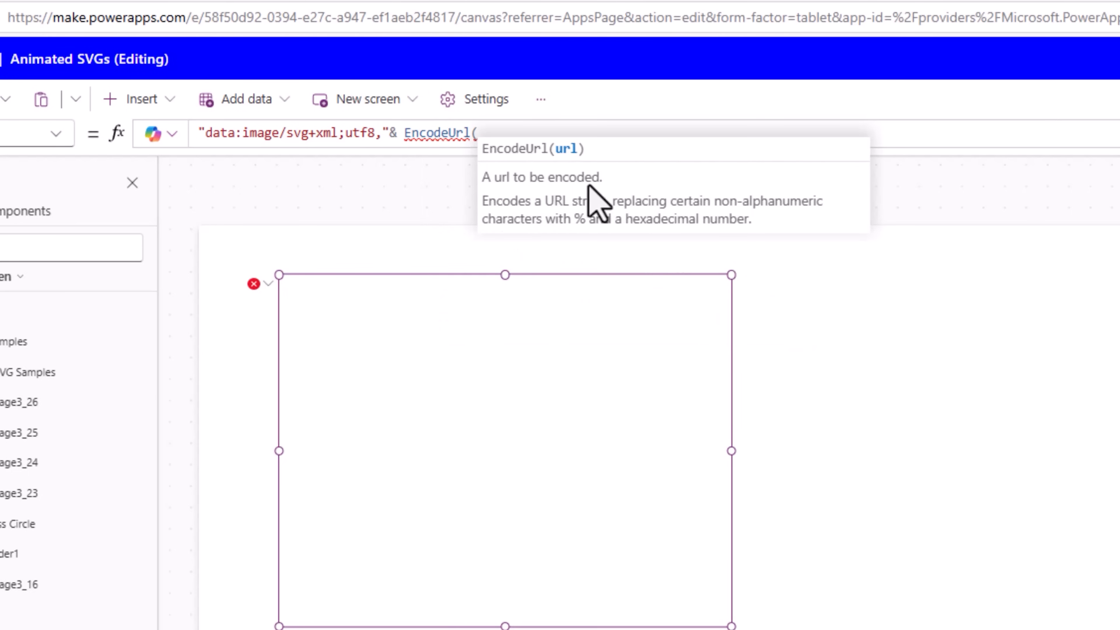
{"action": "type", "text": "\"\")"}
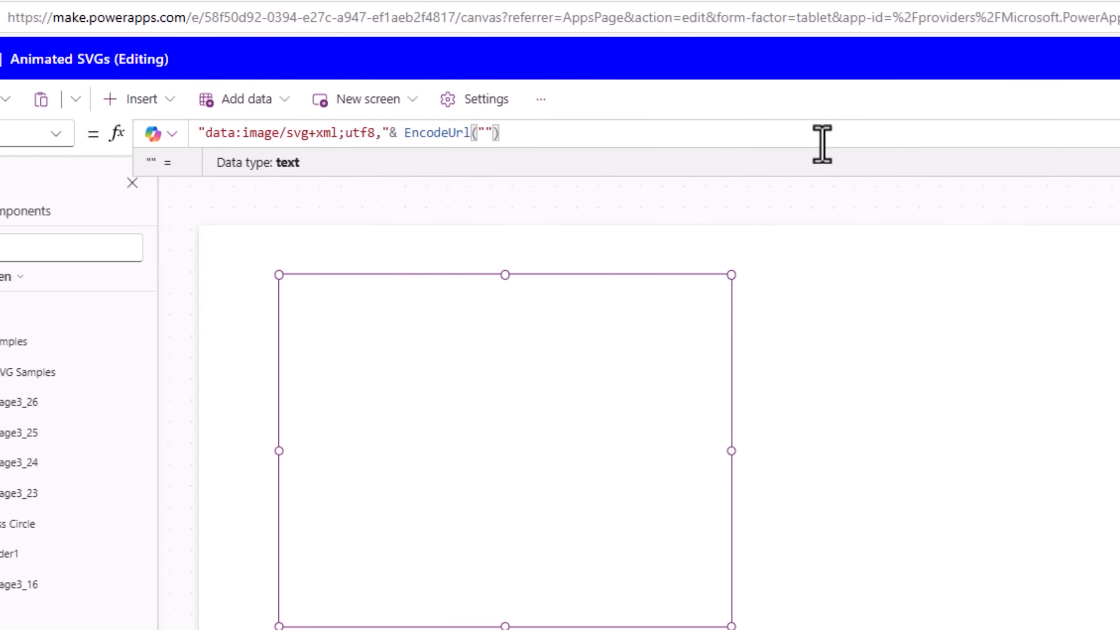
{"action": "left_click", "coordinate": [485, 133]}
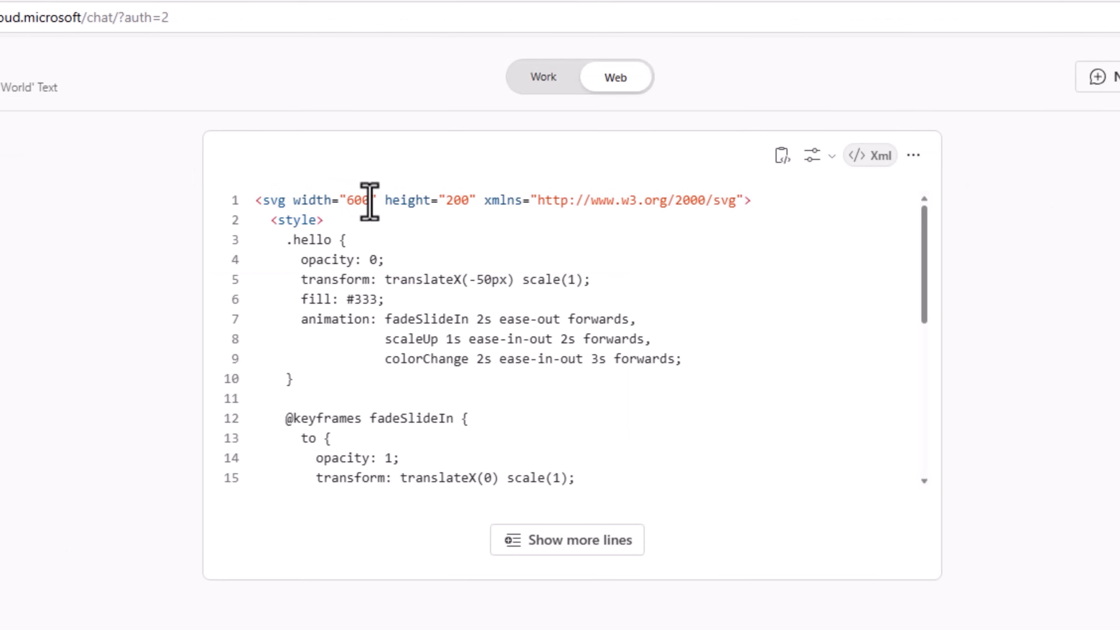
{"action": "mouse_move", "coordinate": [781, 156]}
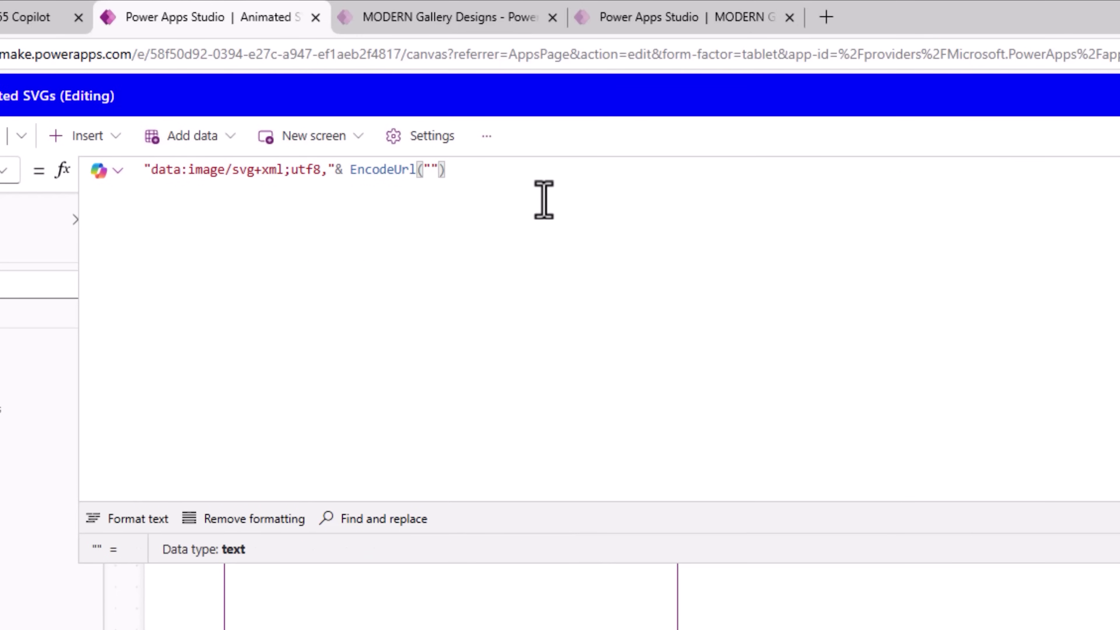
Have Copilot swap double quotes for single quotes in the SVG and copy the result
{"action": "left_click", "coordinate": [42, 11]}
{"action": "type", "text": "replace \" with"}
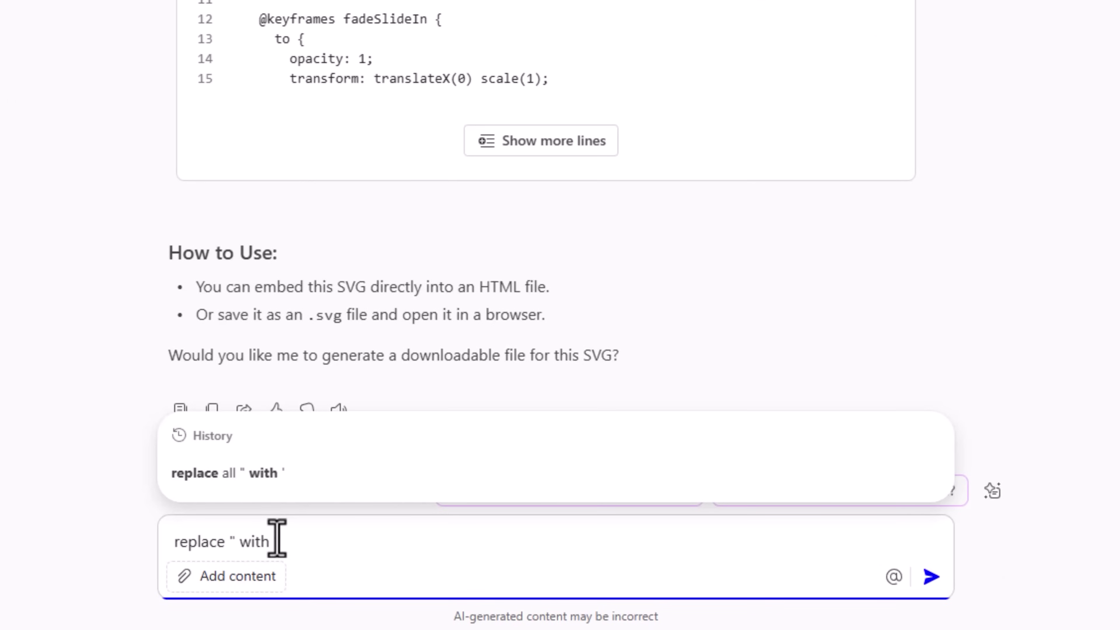
{"action": "left_click", "coordinate": [930, 576]}
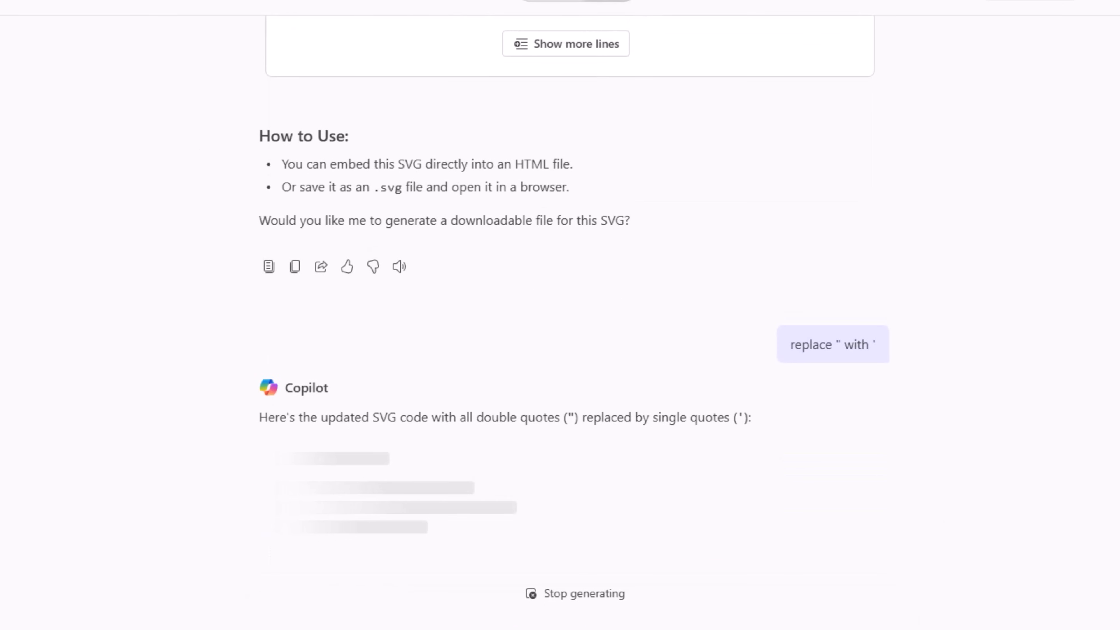
{"action": "scroll", "scroll_direction": "down", "scroll_amount": 3}
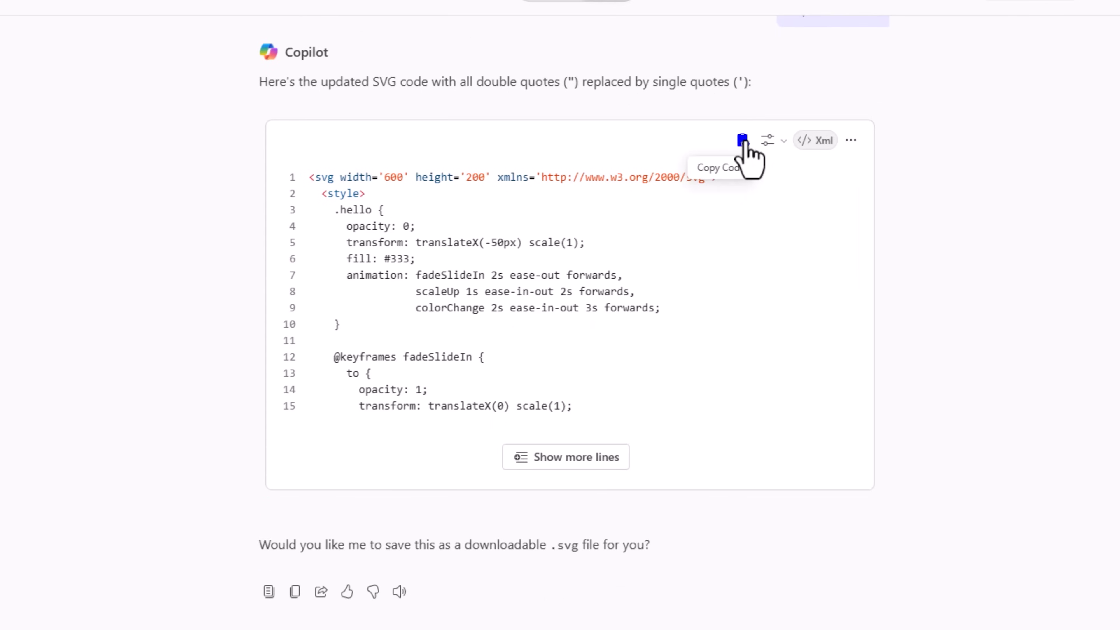
{"action": "left_click", "coordinate": [742, 140]}
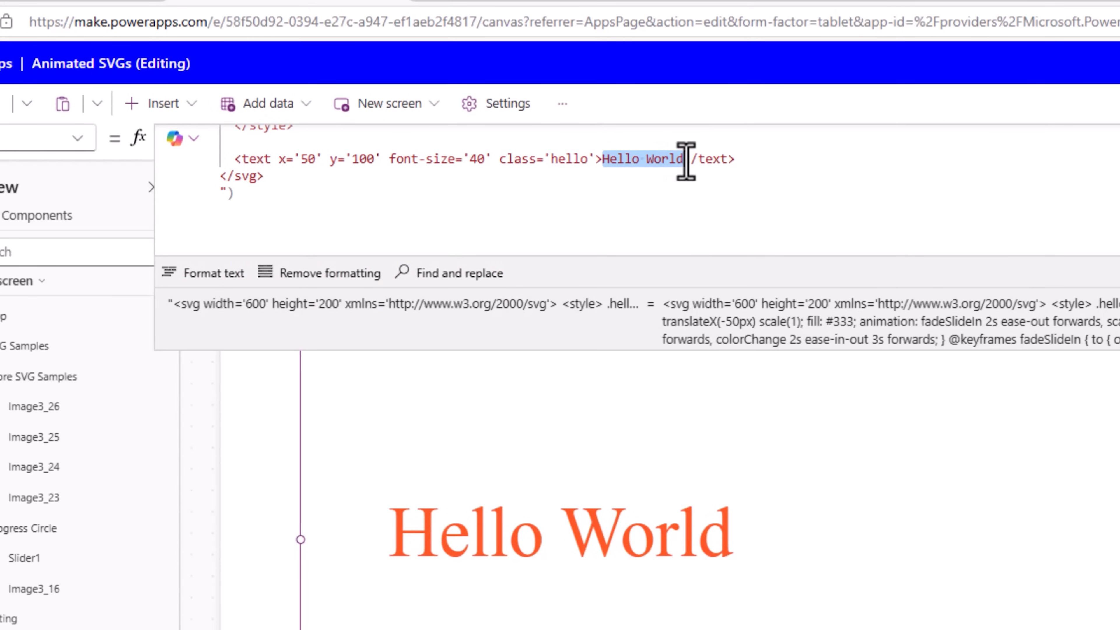
Replace the SVG's Hello World text with 'Power Apps'
{"action": "type", "text": "Power Apps"}
{"action": "type", "text": "t"}
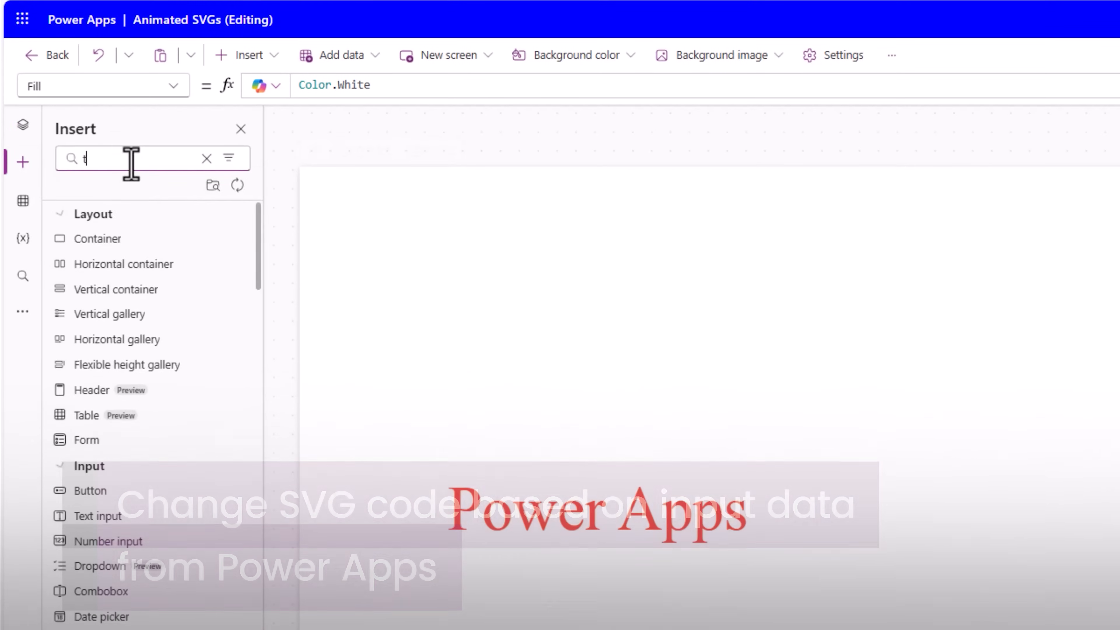
Add a Text input and bind the SVG text to "& TextInputCanvas1.Value &"
{"action": "left_click", "coordinate": [96, 239]}
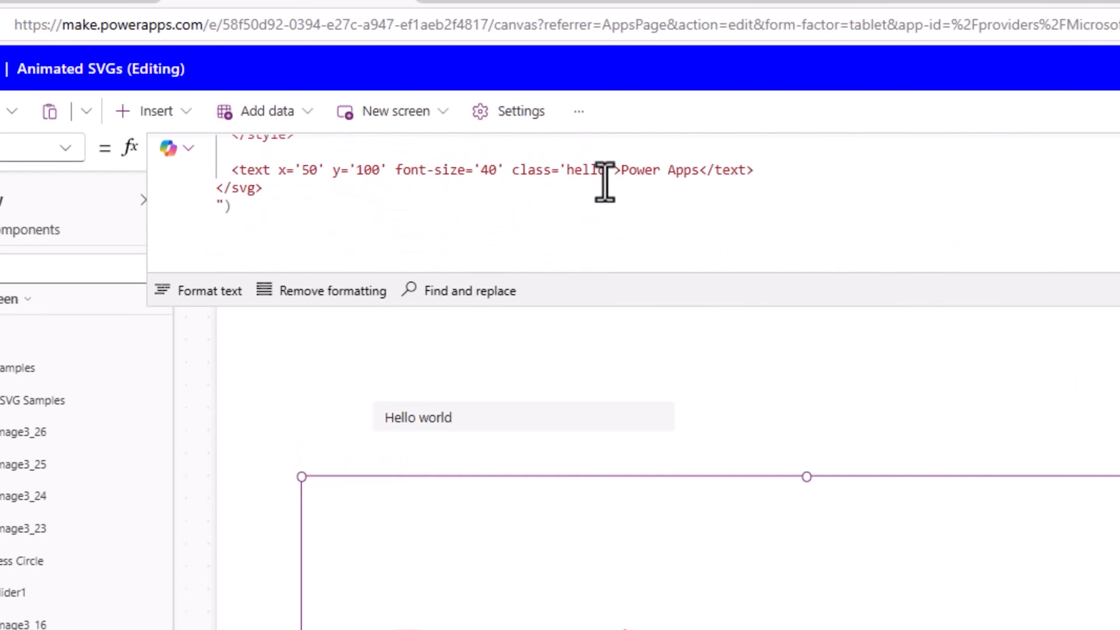
{"action": "left_click_drag", "start_coordinate": [620, 169], "coordinate": [693, 169]}
{"action": "type", "text": "\""}
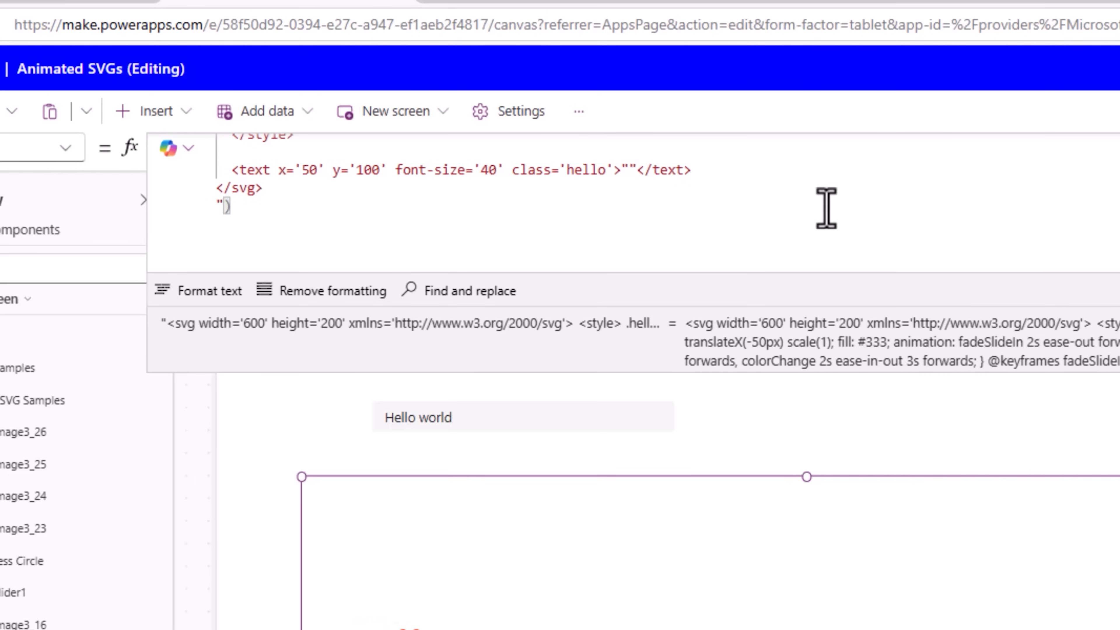
{"action": "type", "text": "&&"}
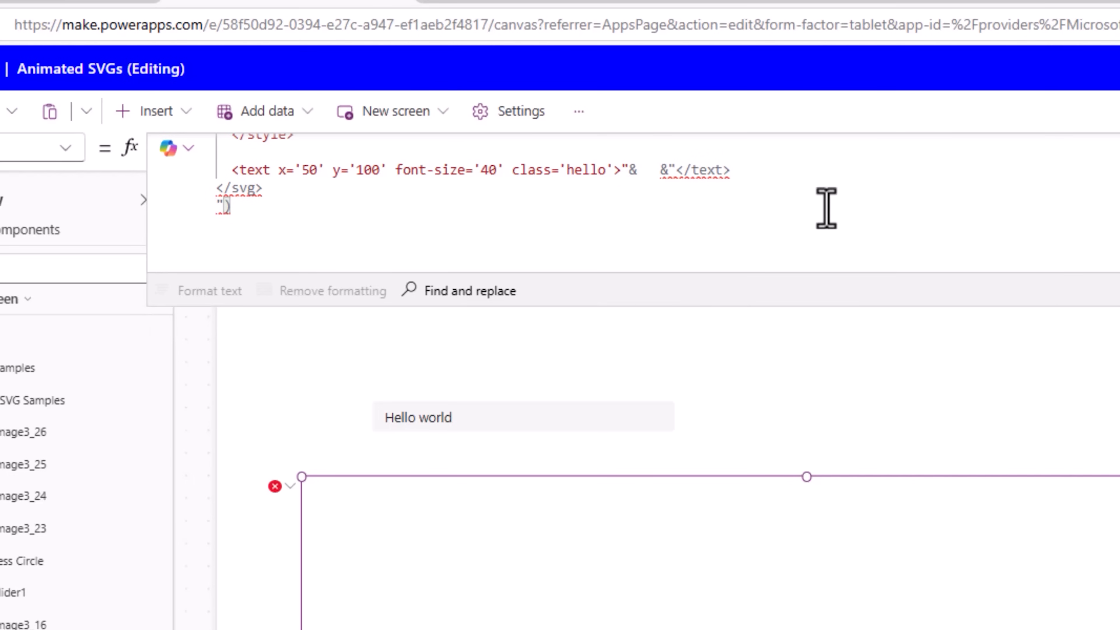
{"action": "type", "text": "TextInputCanvas1"}
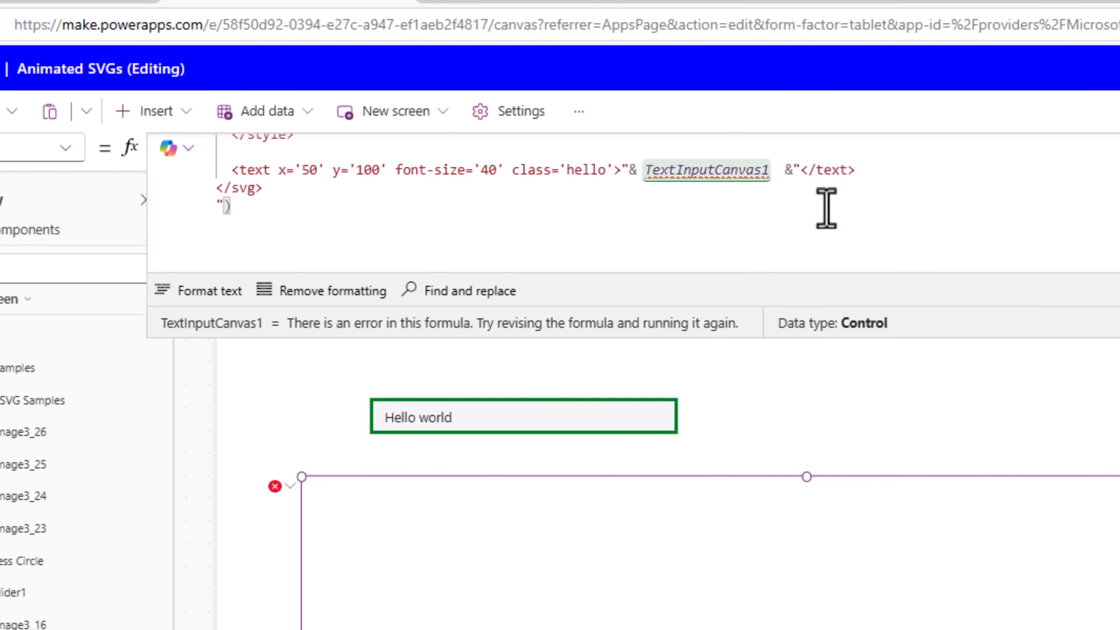
{"action": "type", "text": ".Value"}
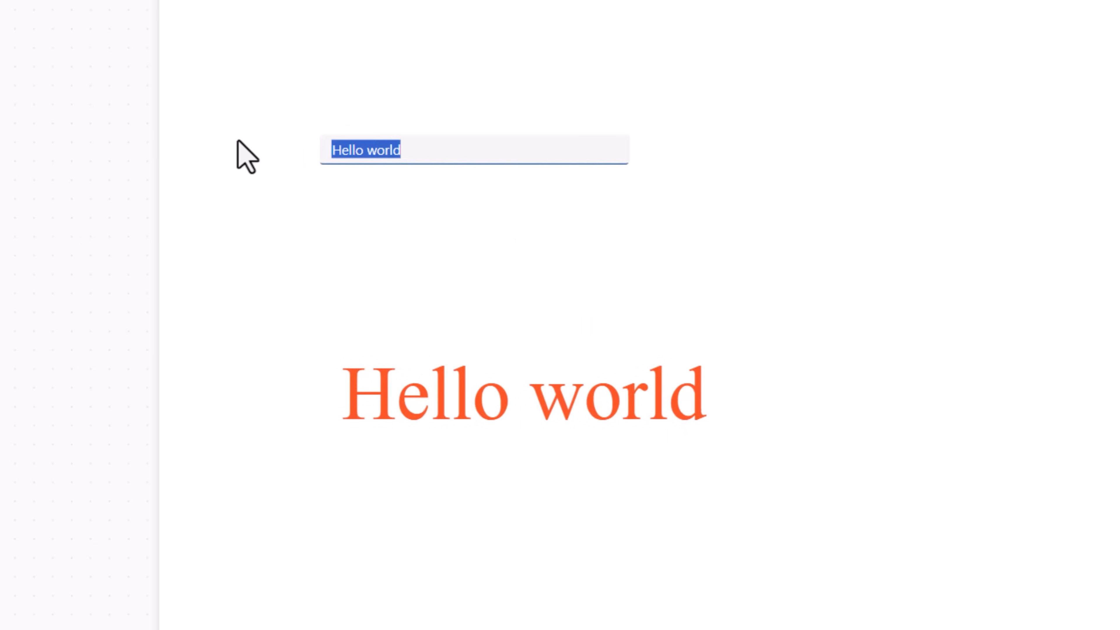
Preview the screen and enter 'Reza Dorrani' so the SVG displays it
{"action": "type", "text": "Reza Dorrani"}
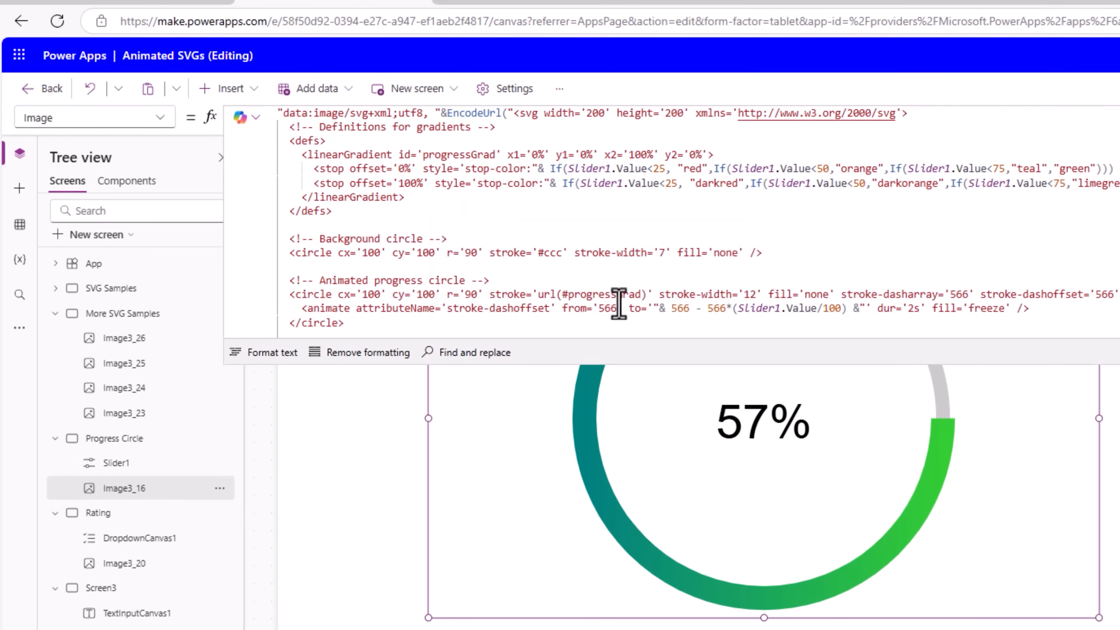
Slide Slider1 up through 63% and 89%, then back down to 10%
{"action": "scroll", "scroll_direction": "down", "scroll_amount": 3}
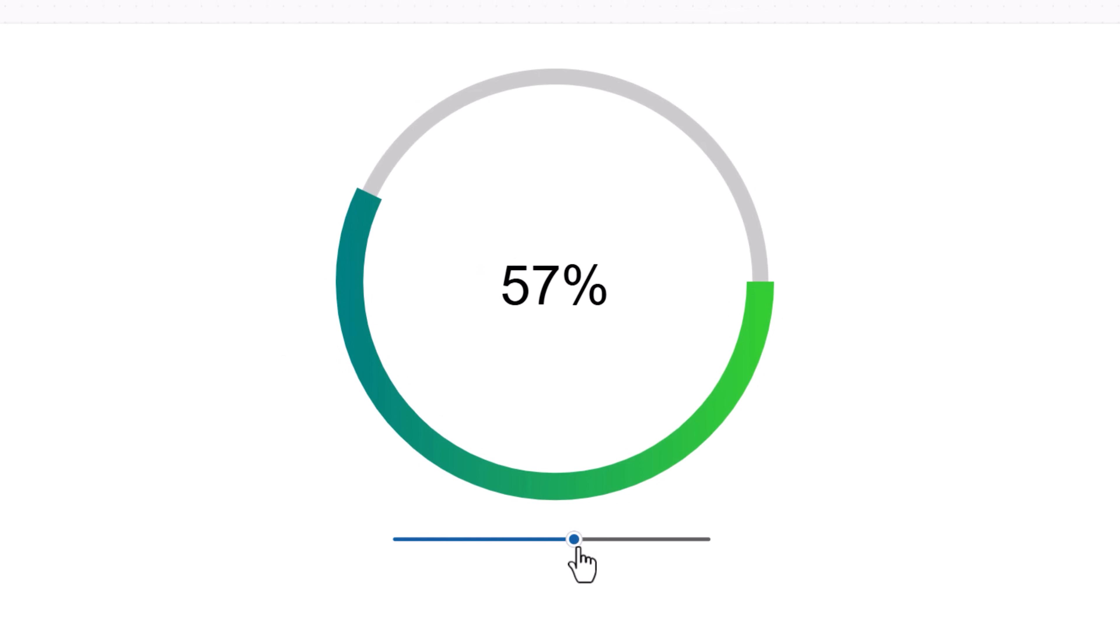
{"action": "left_click_drag", "start_coordinate": [576, 538], "coordinate": [594, 539]}
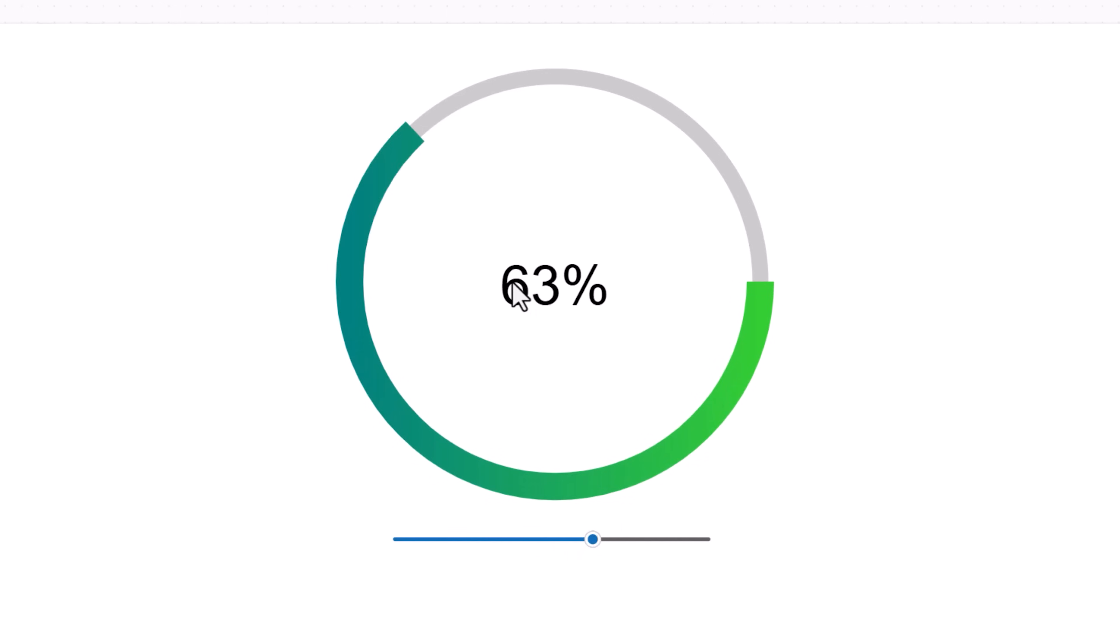
{"action": "left_click_drag", "start_coordinate": [591, 541], "coordinate": [677, 540]}
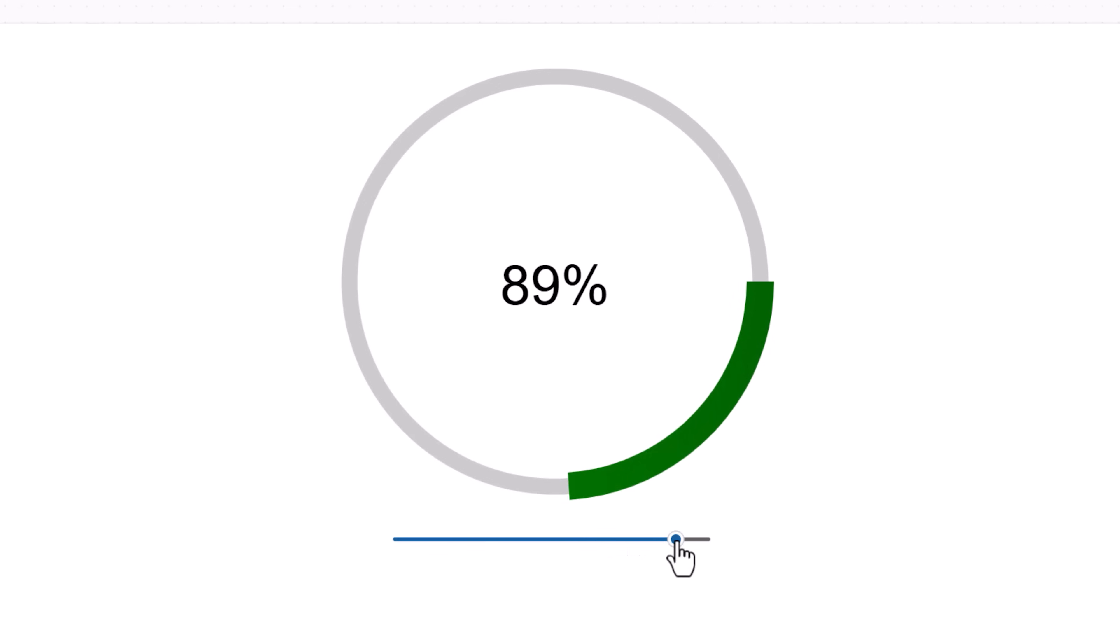
{"action": "left_click_drag", "start_coordinate": [676, 538], "coordinate": [706, 539]}
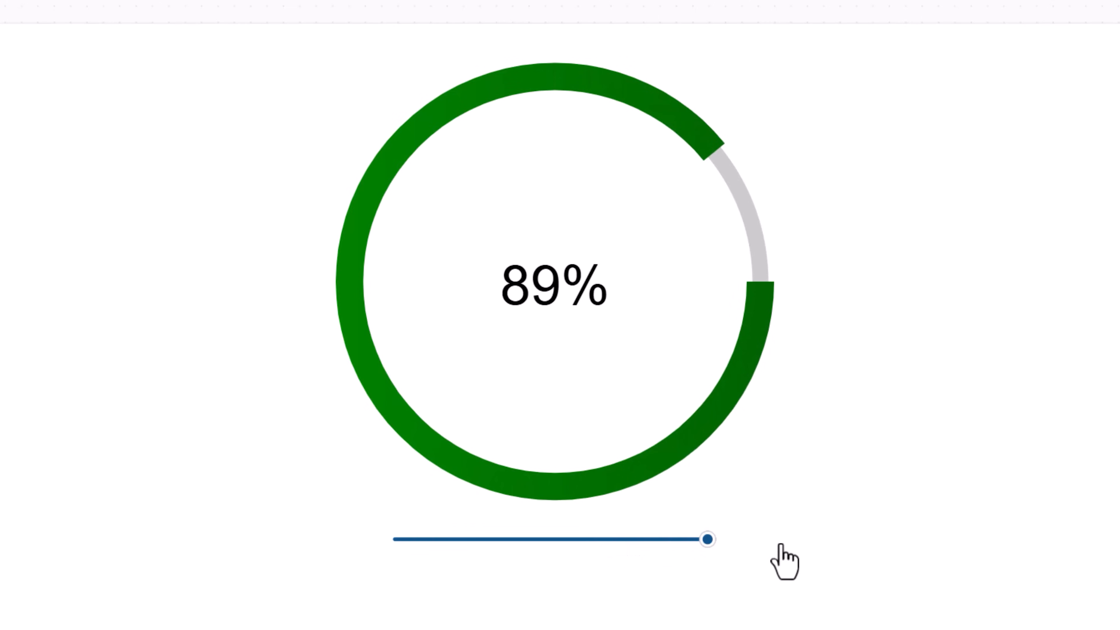
{"action": "left_click_drag", "start_coordinate": [707, 538], "coordinate": [520, 538]}
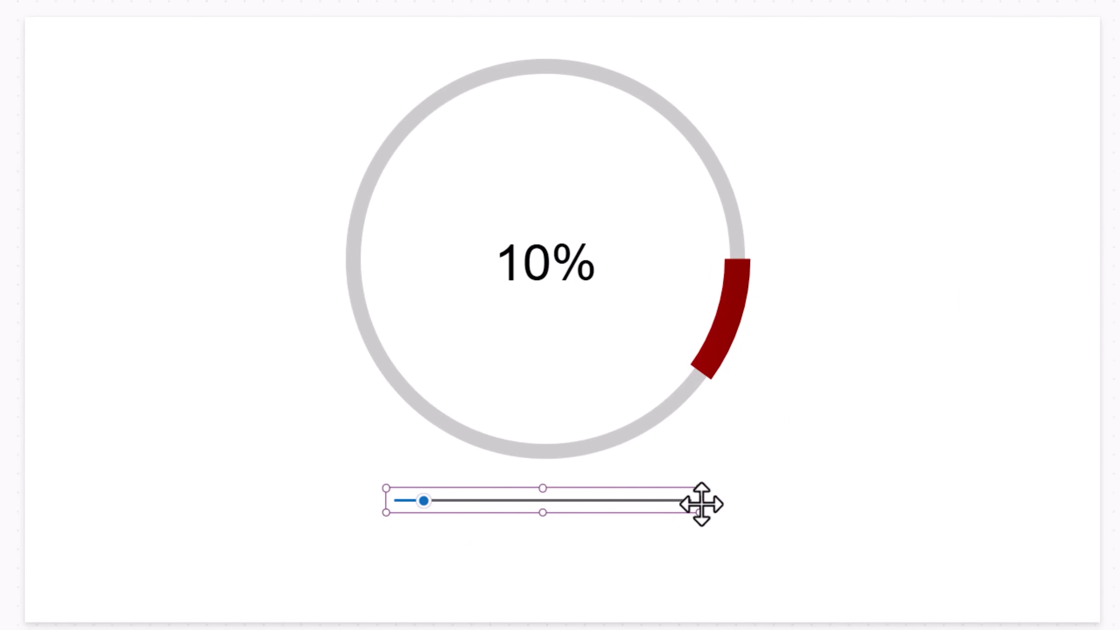
Review the progress circle's Image SVG, highlighting the green threshold colour and the stroke-dashoffset animate attribute
{"action": "left_click", "coordinate": [545, 263]}
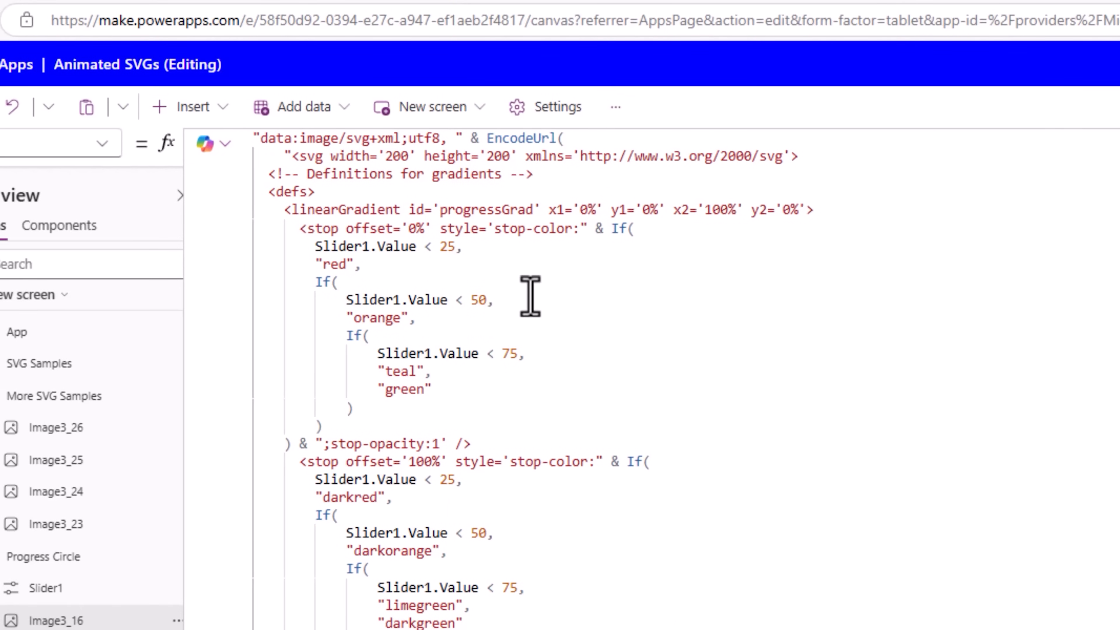
{"action": "mouse_move", "coordinate": [602, 230]}
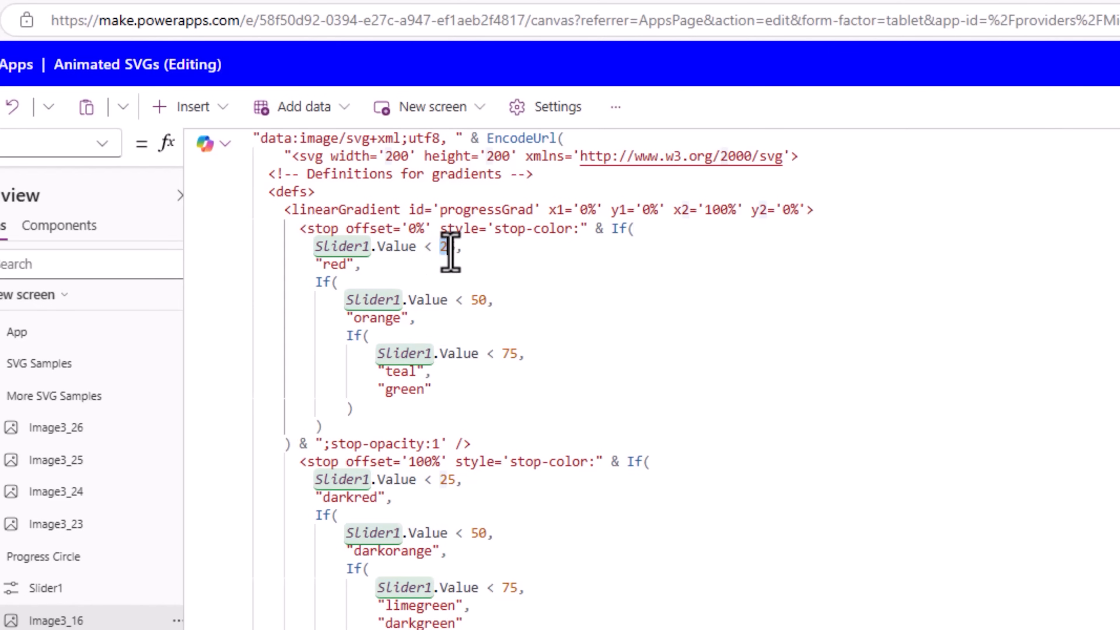
{"action": "type", "text": "5"}
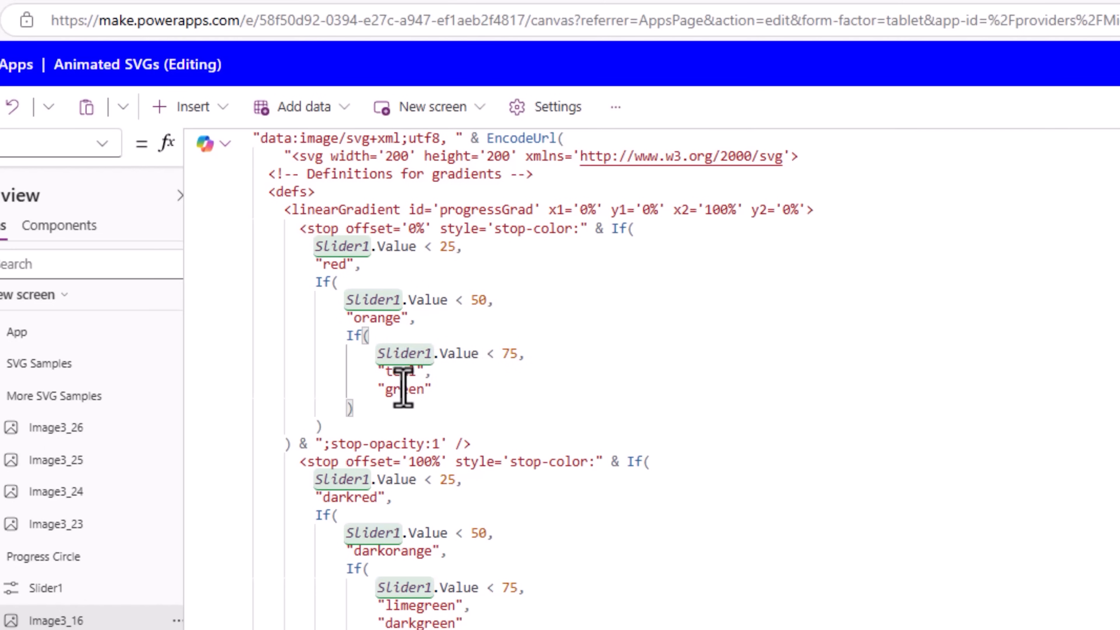
{"action": "double_click", "coordinate": [404, 389]}
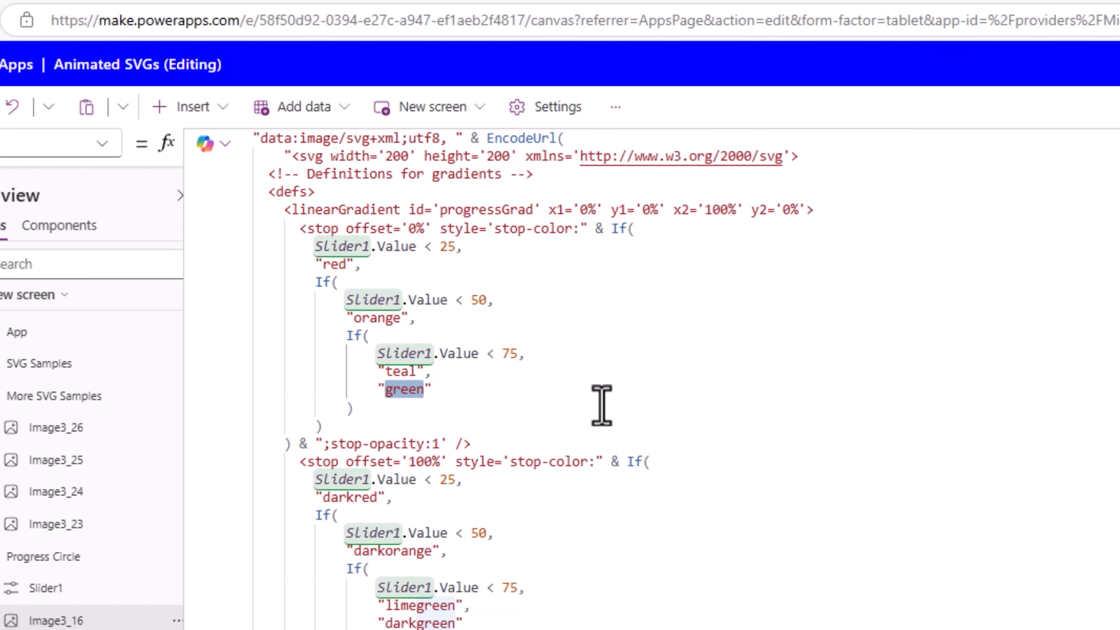
{"action": "mouse_move", "coordinate": [550, 500]}
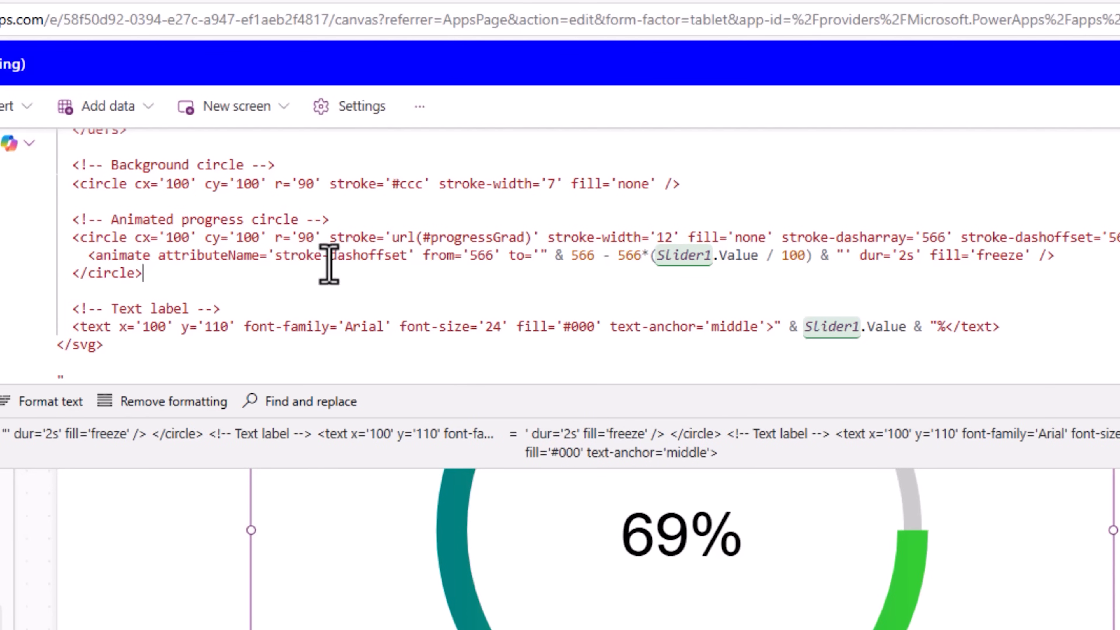
{"action": "double_click", "coordinate": [330, 256]}
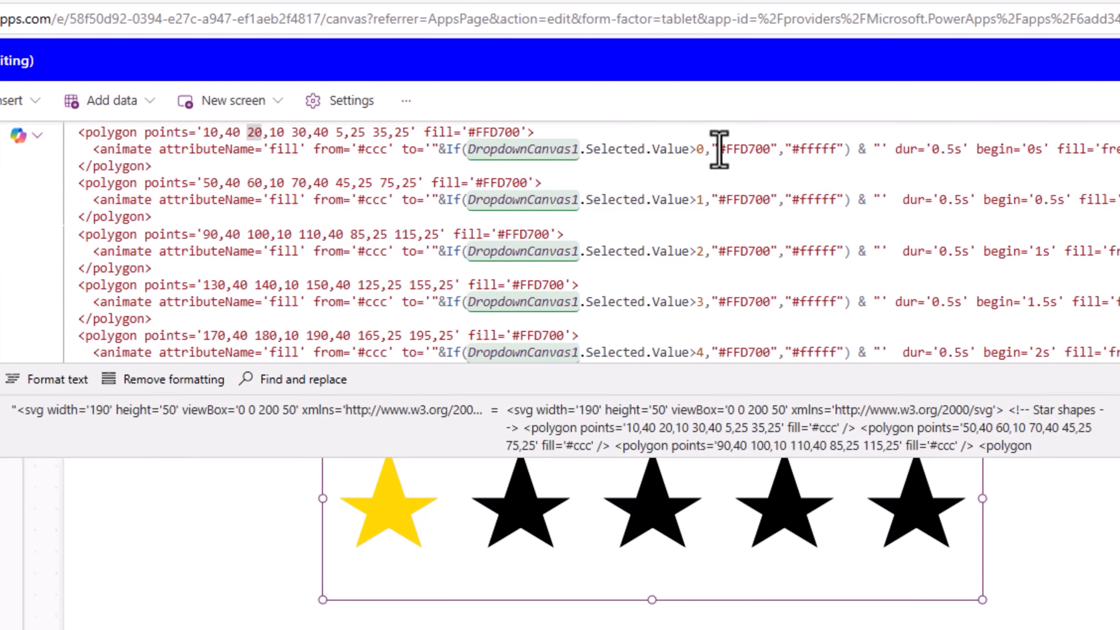
Review the star rating Image SVG's polygon coordinates and the animate-to-gold elements tied to the dropdown rating
{"action": "double_click", "coordinate": [745, 149]}
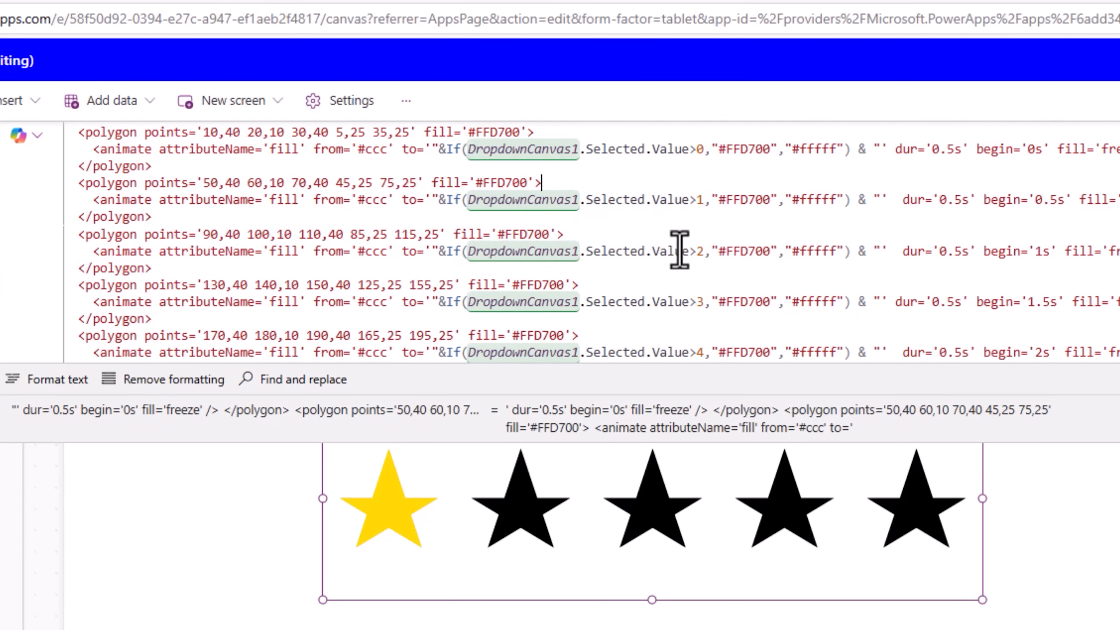
{"action": "scroll", "scroll_direction": "down", "scroll_amount": 3}
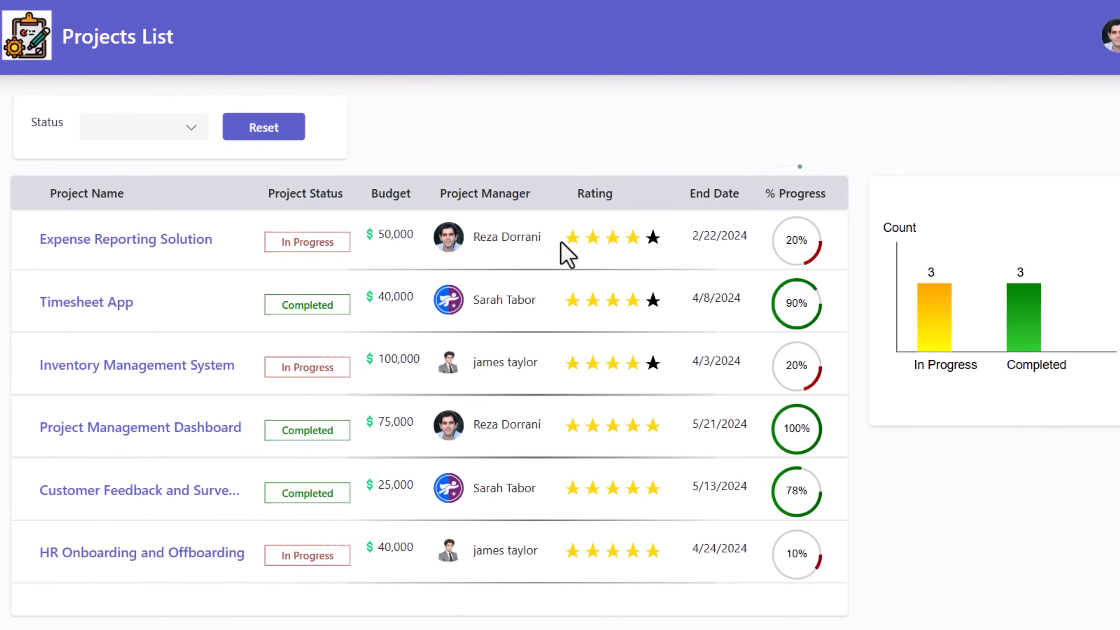
{"action": "mouse_move", "coordinate": [665, 258]}
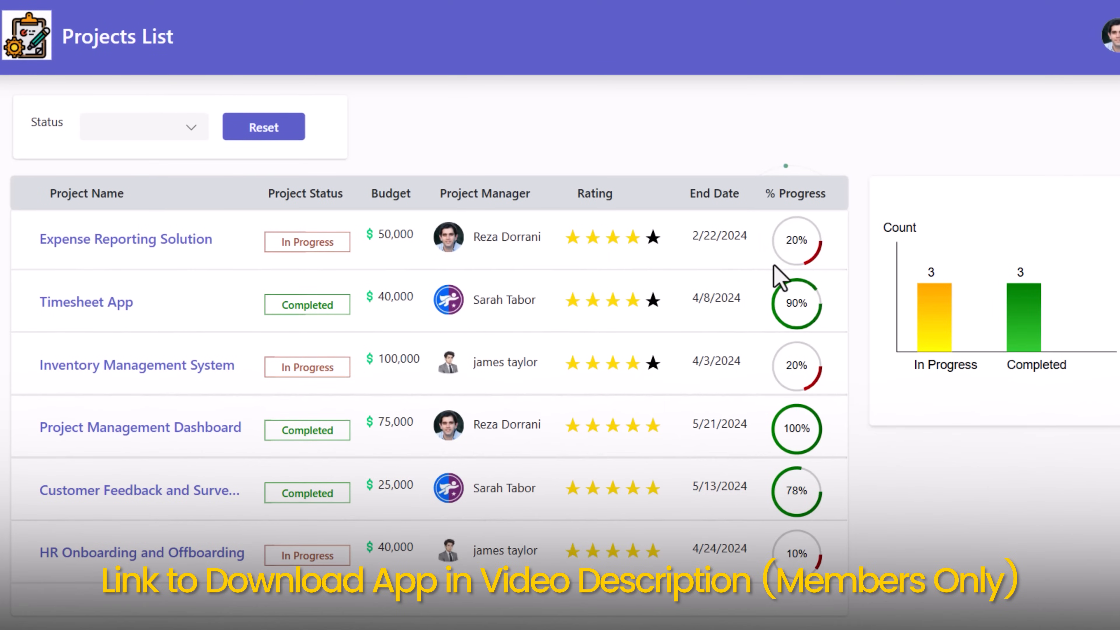
{"action": "mouse_move", "coordinate": [910, 282]}
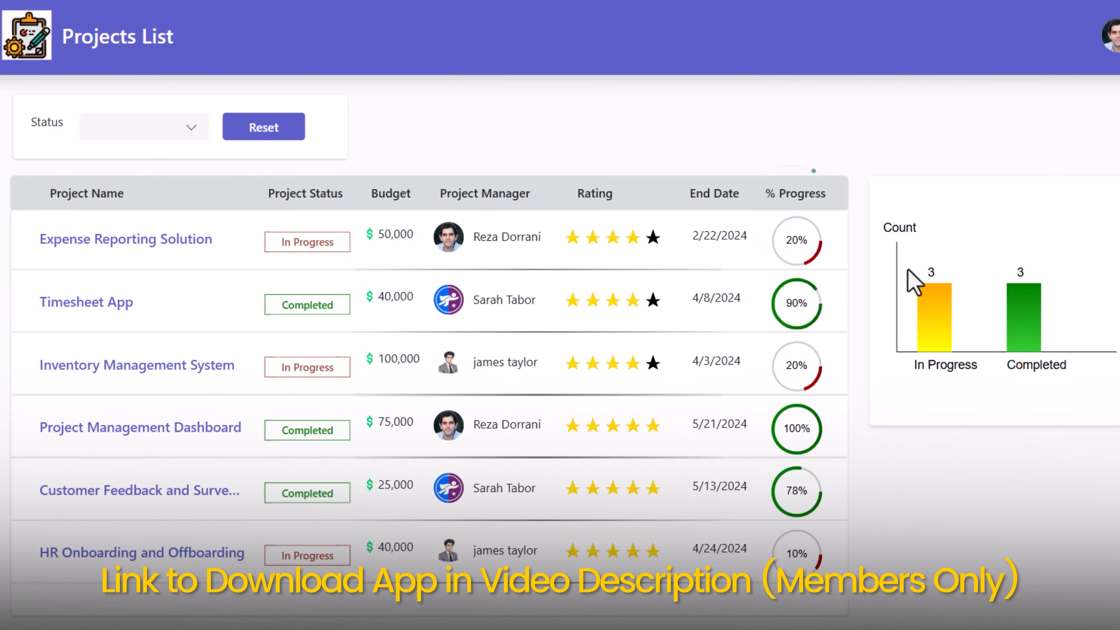
{"action": "mouse_move", "coordinate": [1022, 298]}
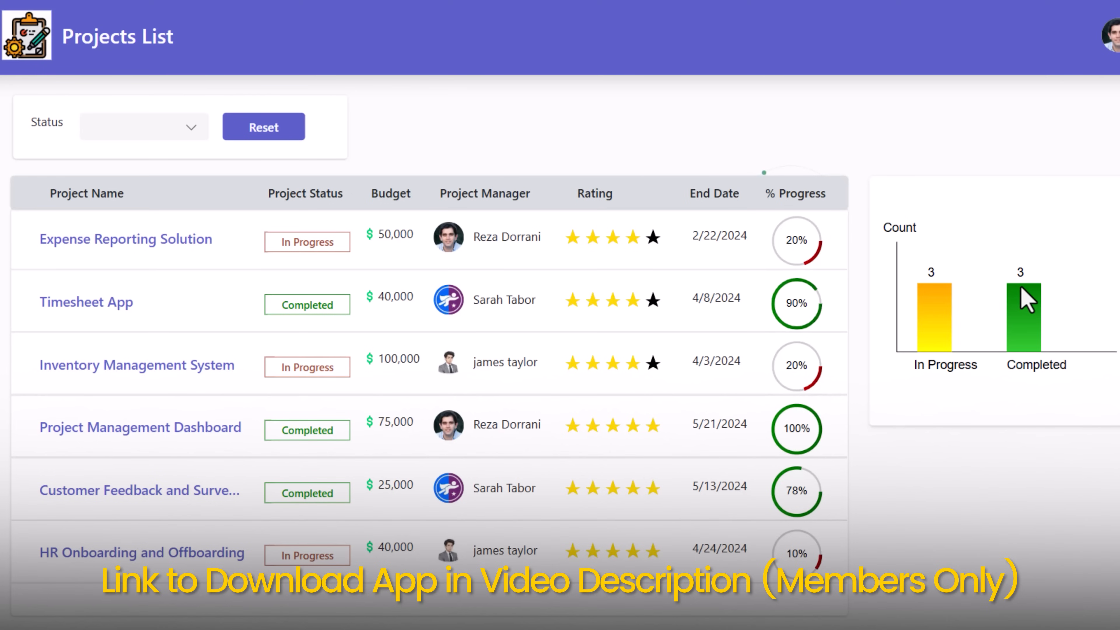
{"action": "mouse_move", "coordinate": [652, 436]}
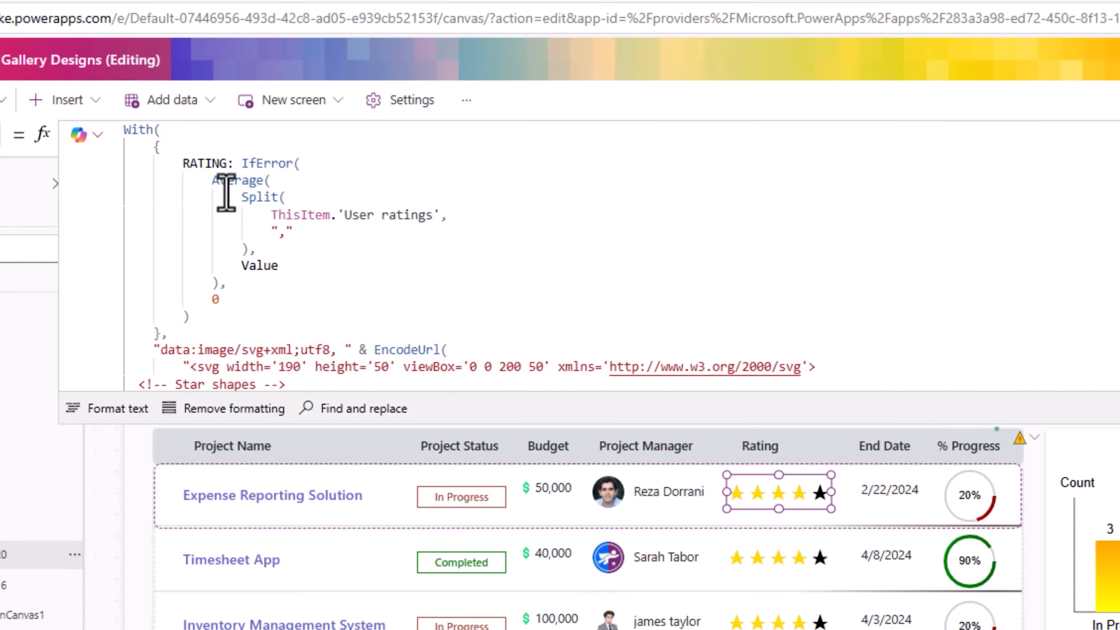
Review the gallery rating formula averaging each project's 'User ratings' column inside a With block
{"action": "double_click", "coordinate": [387, 214]}
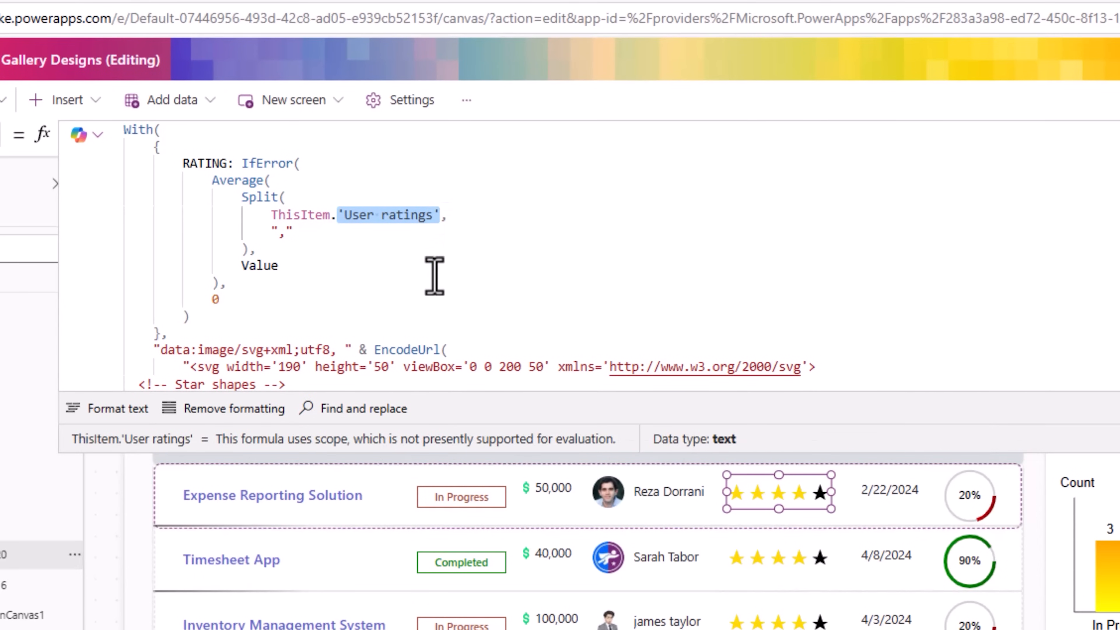
{"action": "scroll", "scroll_direction": "down", "scroll_amount": 3}
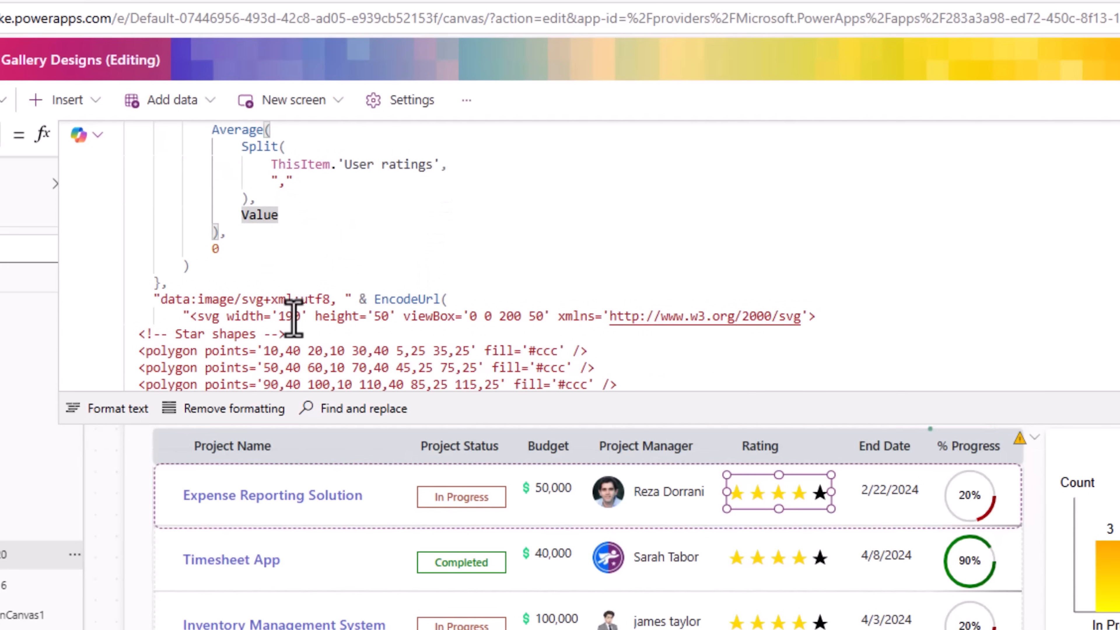
{"action": "scroll", "scroll_direction": "down", "scroll_amount": 3}
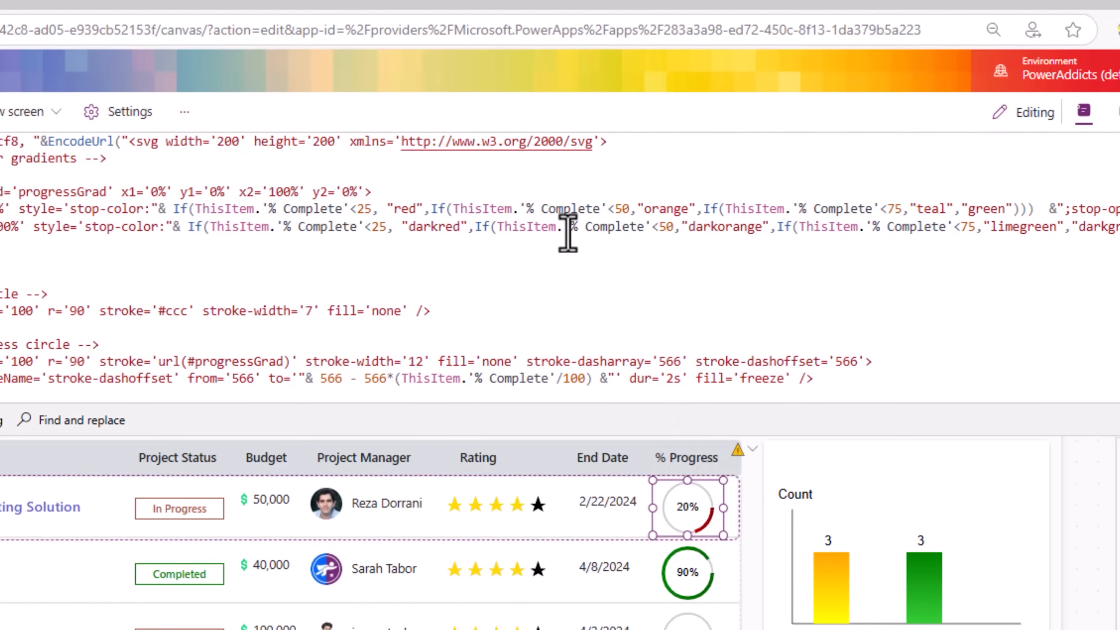
Review the gallery progress ring formula driven by ThisItem.'% Complete'
{"action": "double_click", "coordinate": [602, 227]}
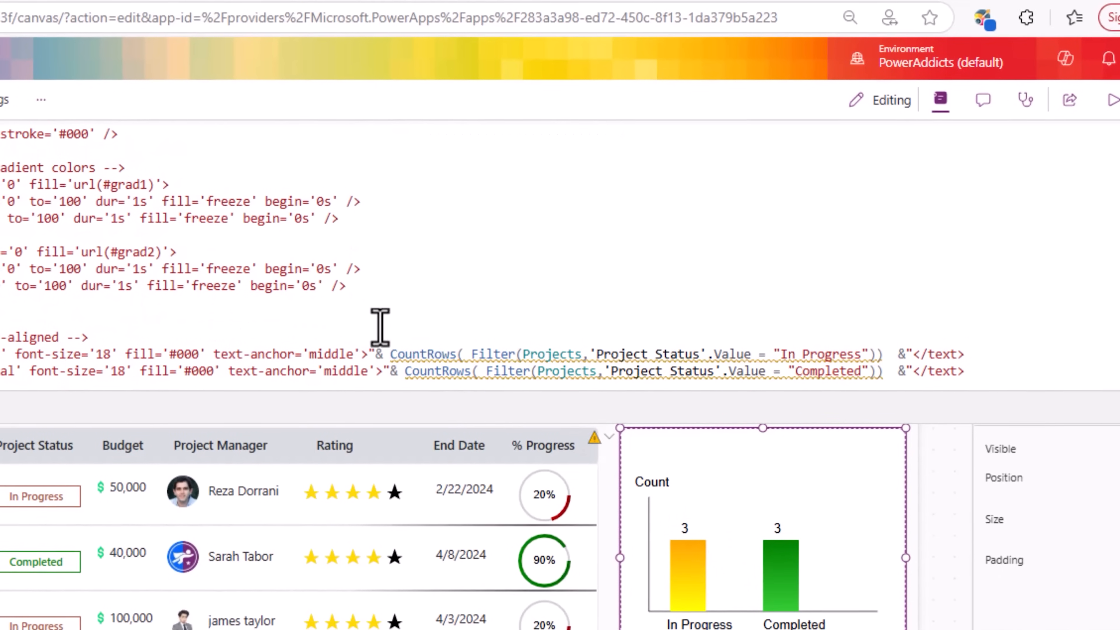
{"action": "mouse_move", "coordinate": [834, 264]}
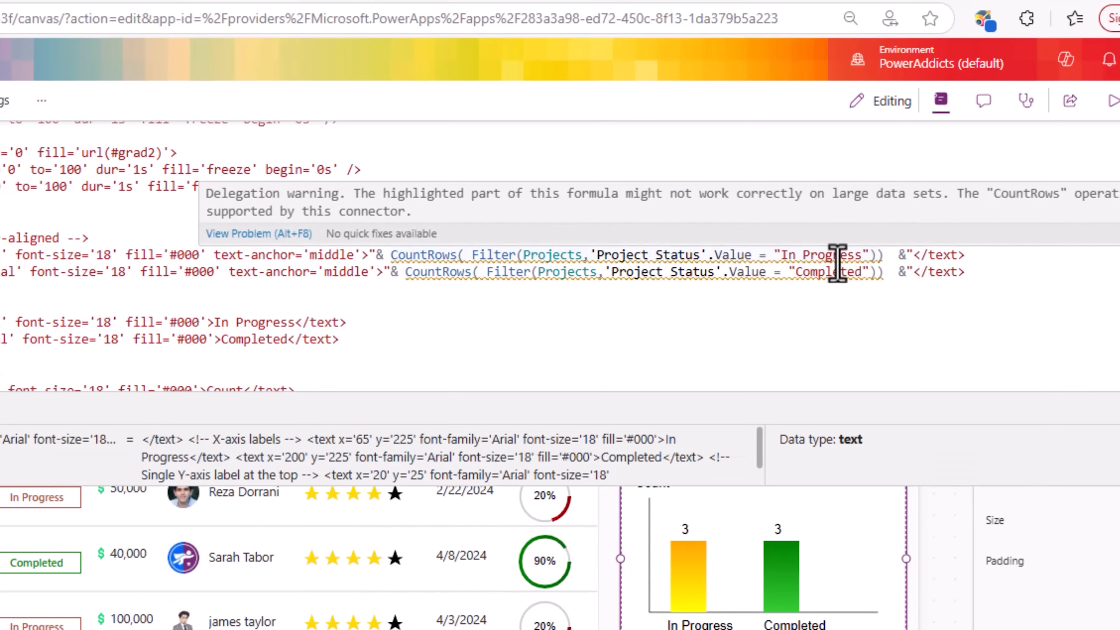
{"action": "mouse_move", "coordinate": [823, 286]}
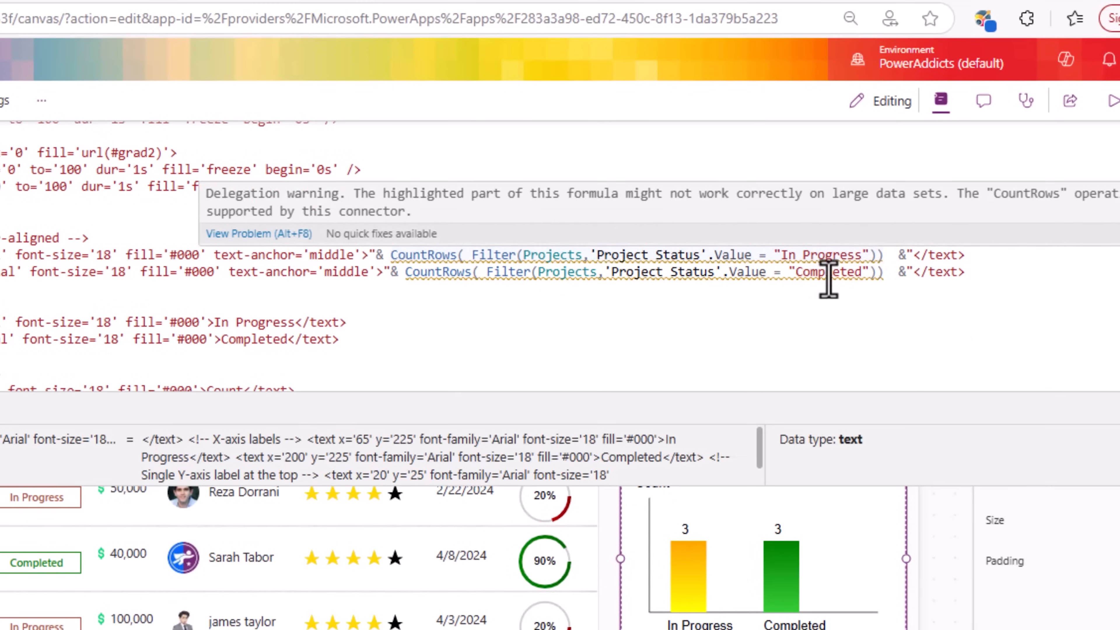